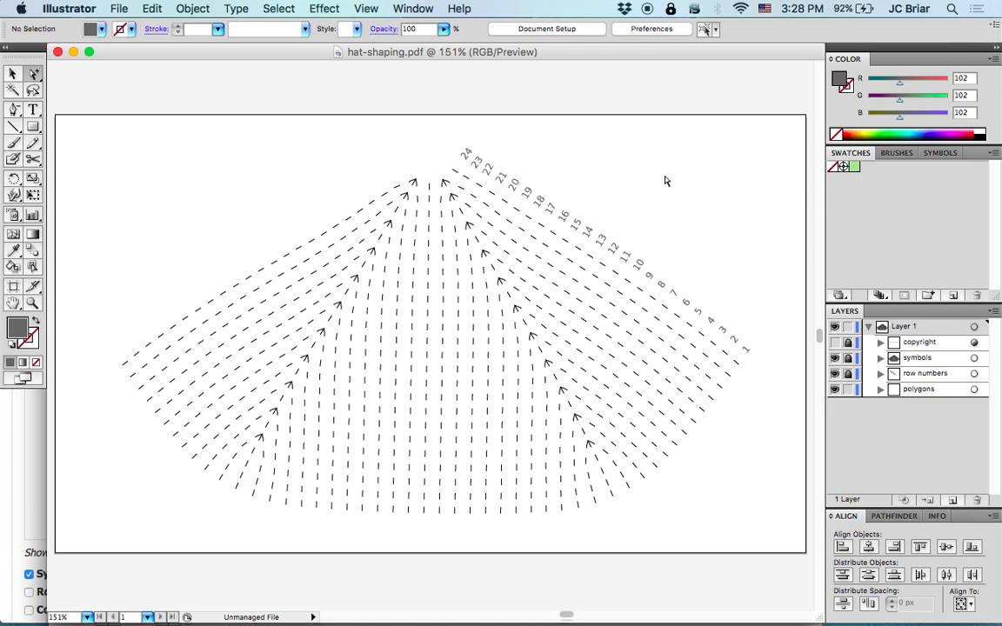
mouse_move(543, 417)
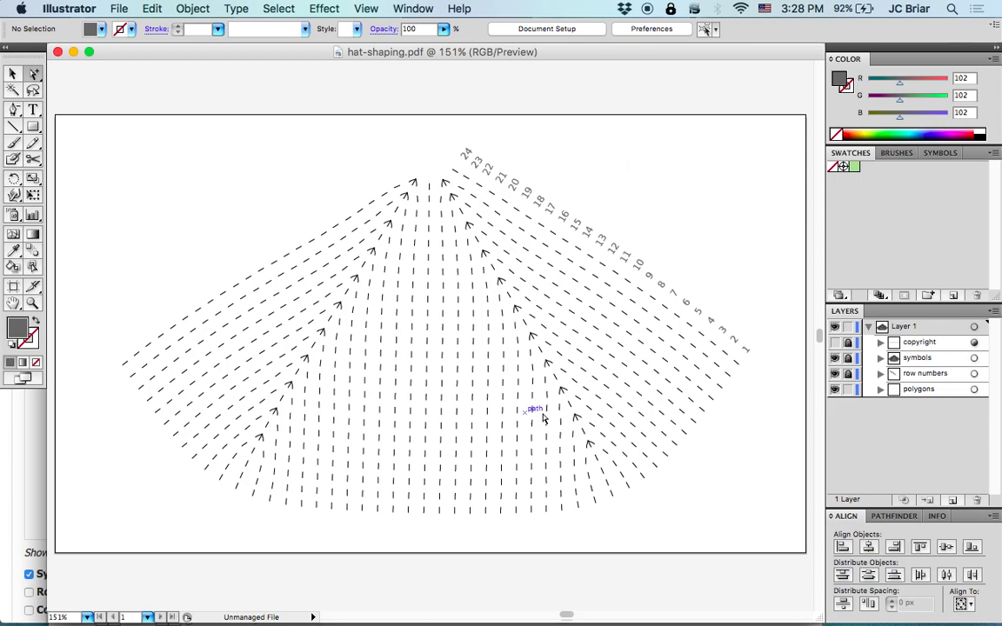
mouse_move(487, 228)
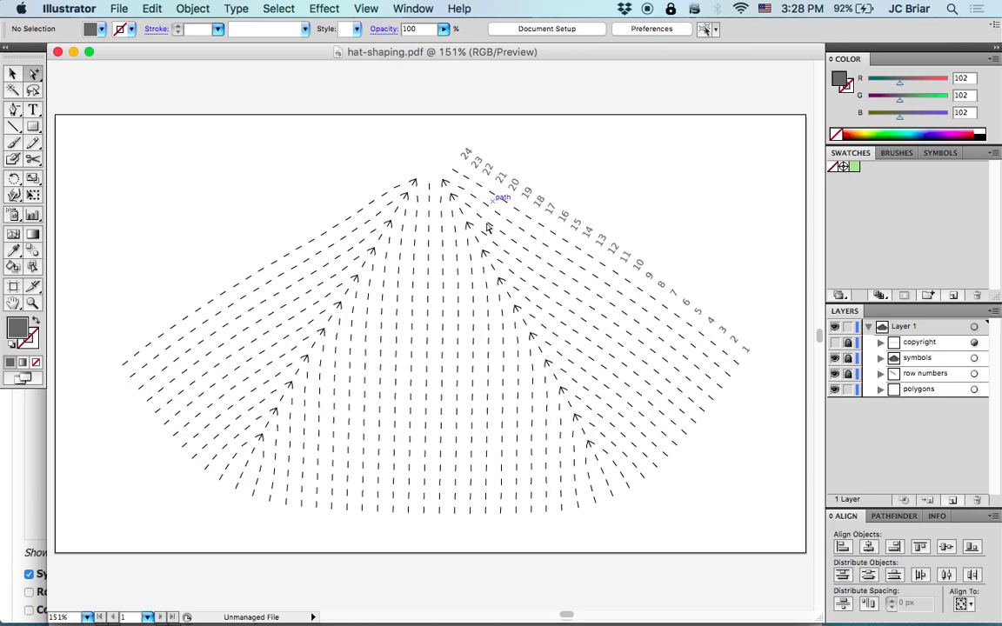
mouse_move(216, 498)
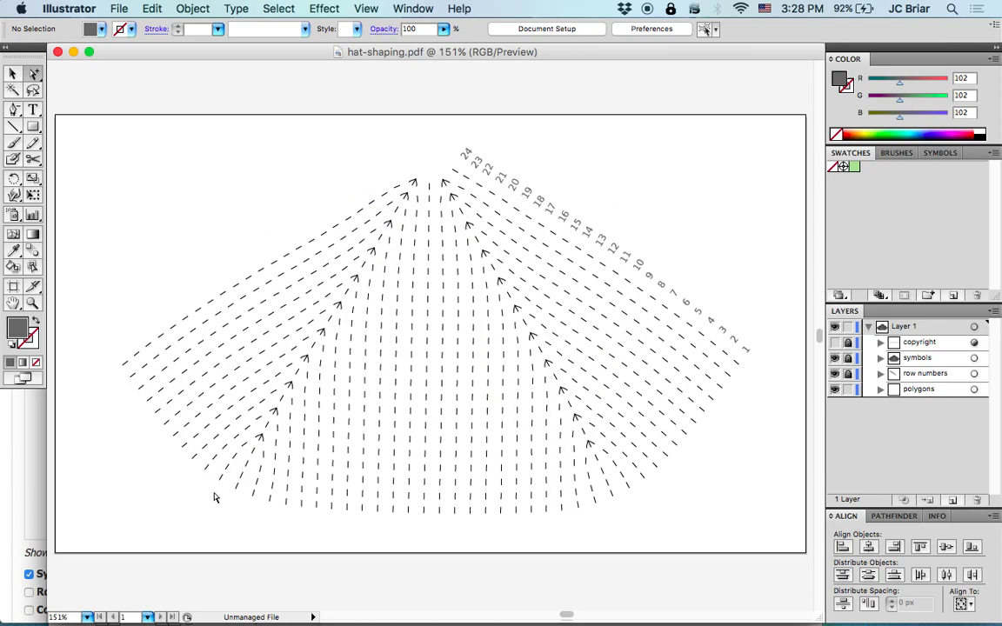
mouse_move(339, 448)
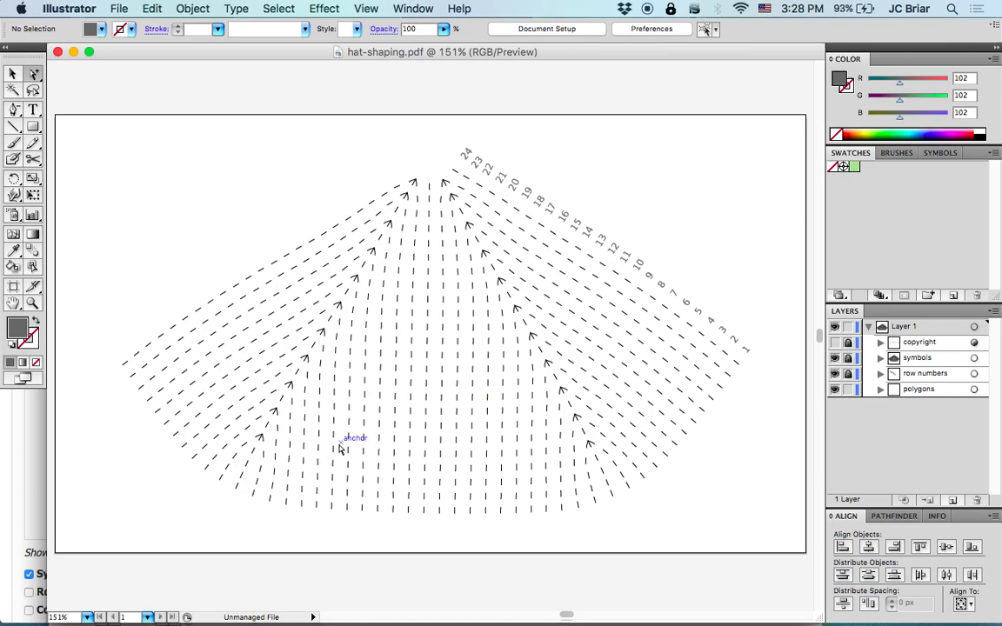
mouse_move(580, 432)
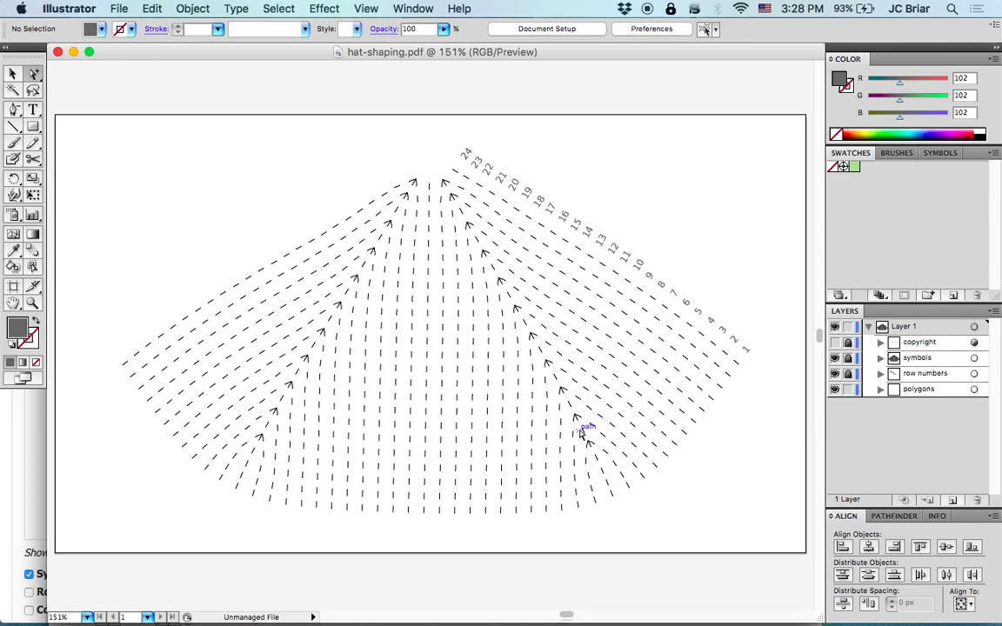
mouse_move(535, 331)
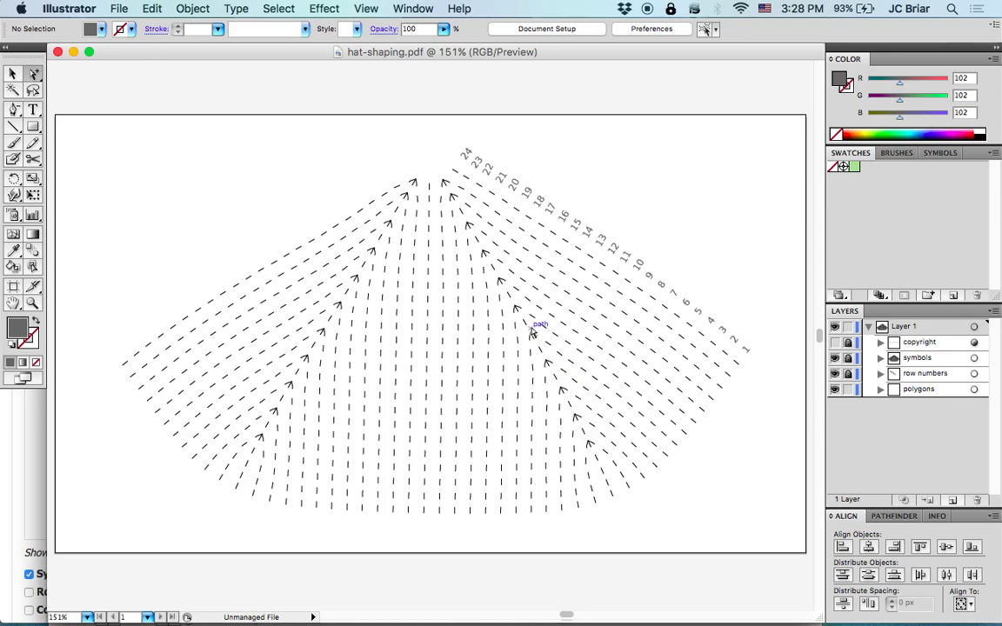
mouse_move(448, 191)
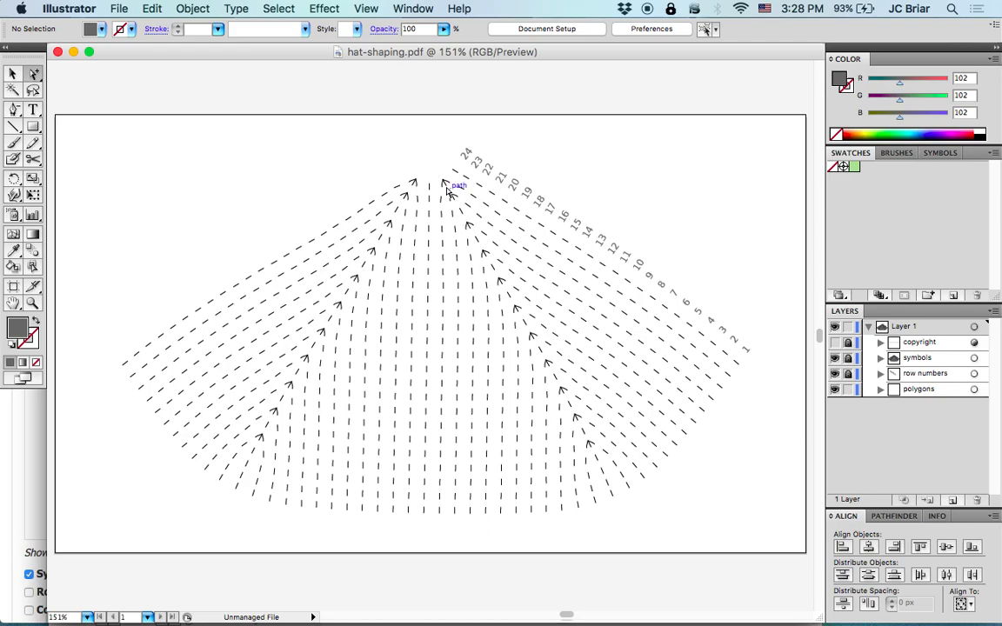
mouse_move(648, 166)
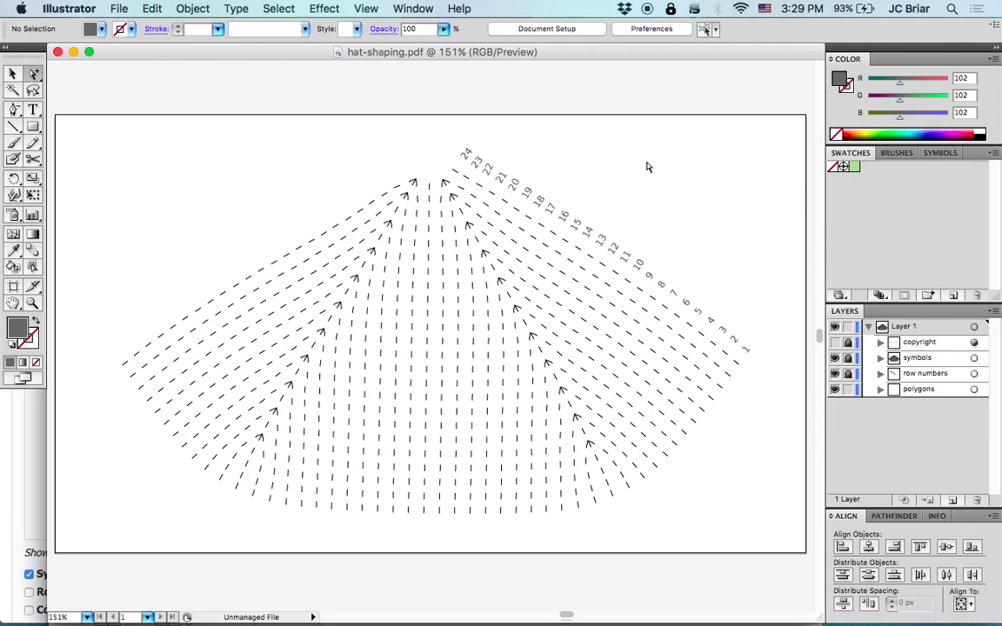
mouse_move(709, 210)
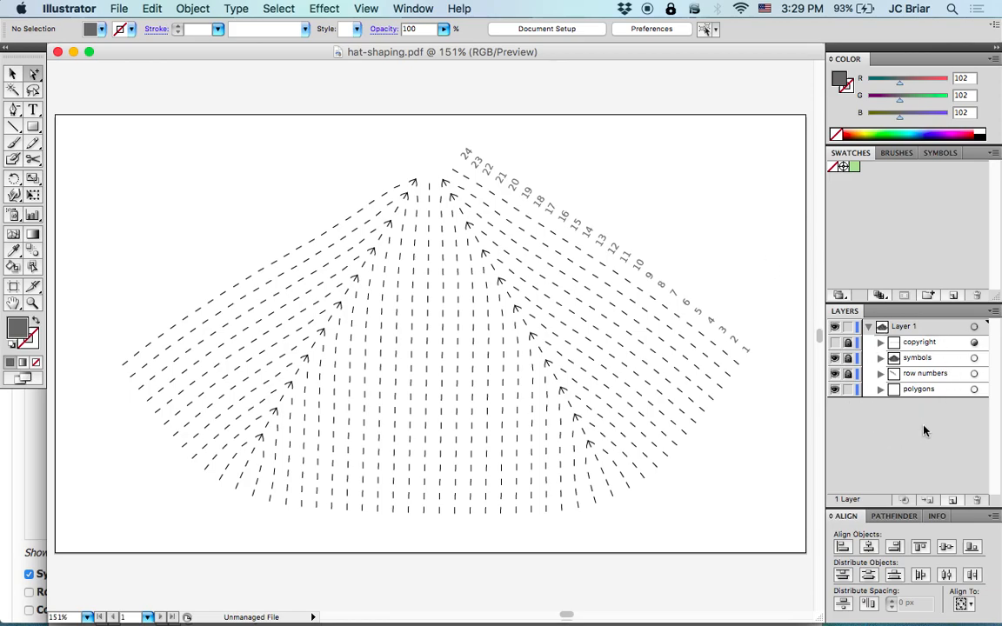
mouse_move(887, 452)
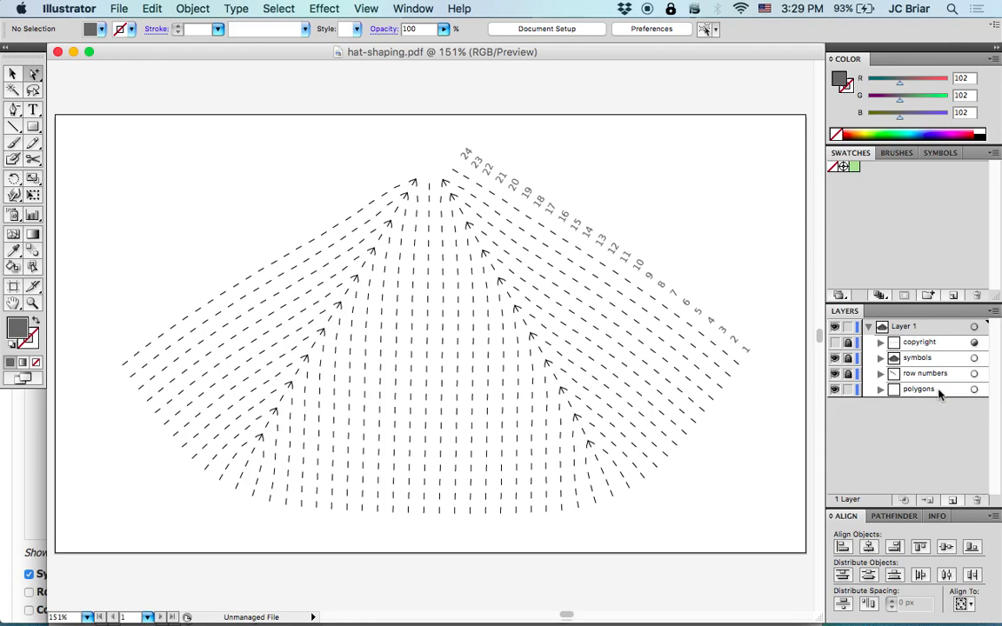
mouse_move(774, 462)
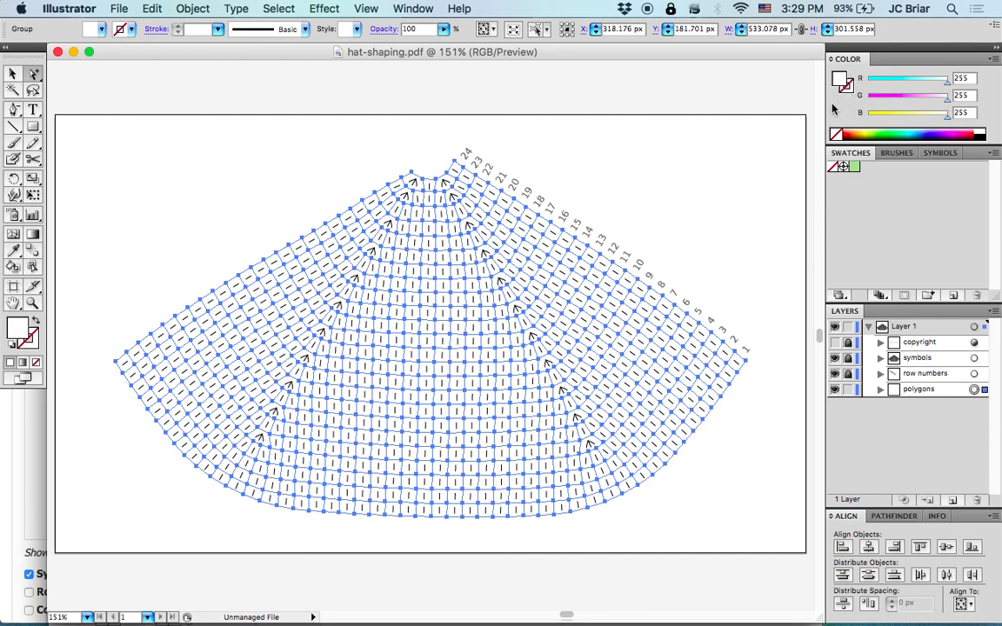
mouse_move(753, 168)
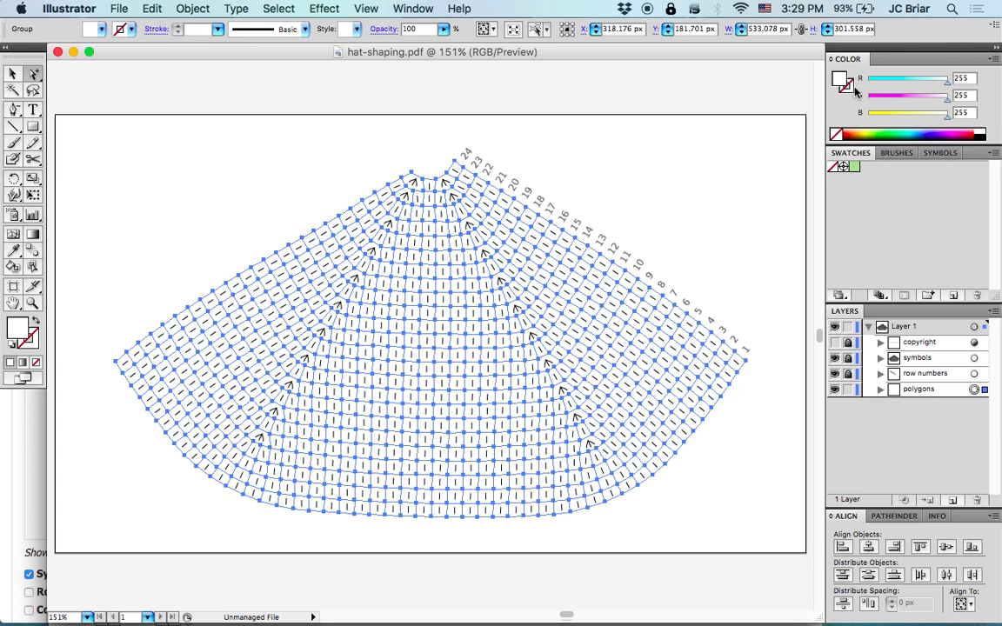
Step: Give the polygon cells a 50% grey 0.5 pt stroke in Grayscale mode
left_click(841, 81)
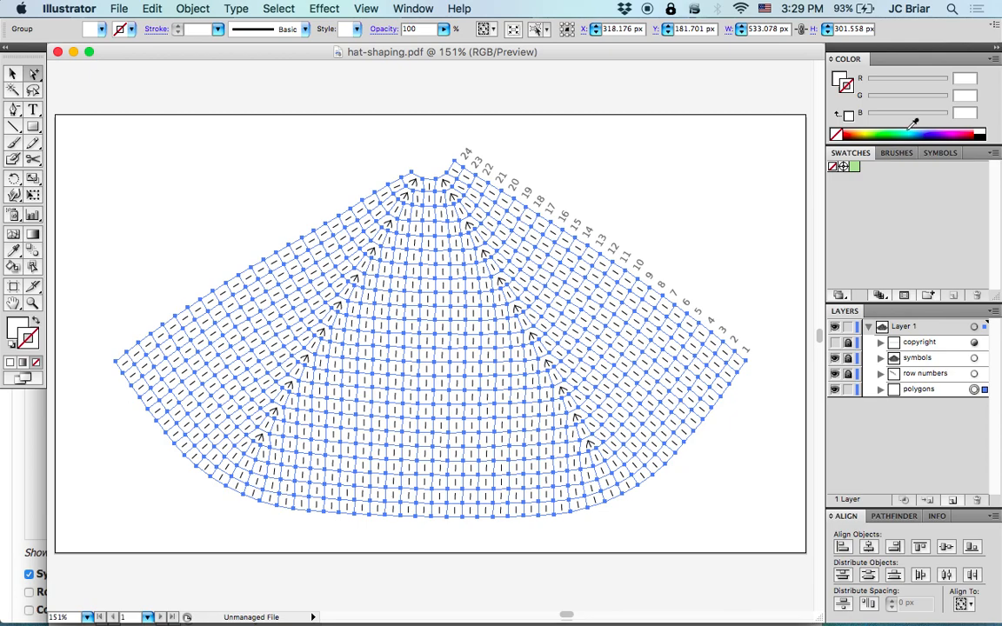
left_click(995, 61)
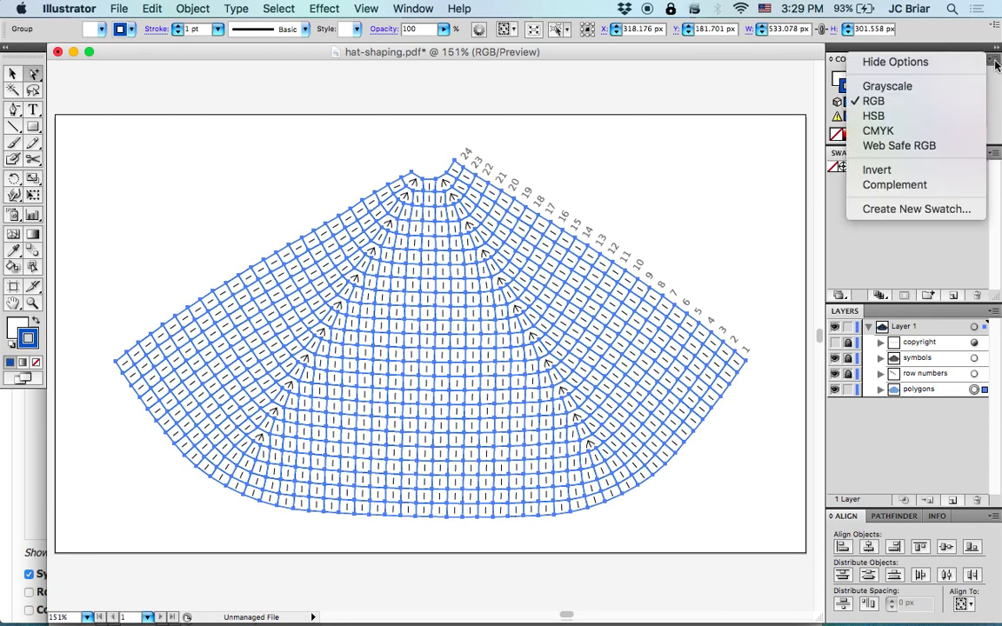
left_click(887, 86)
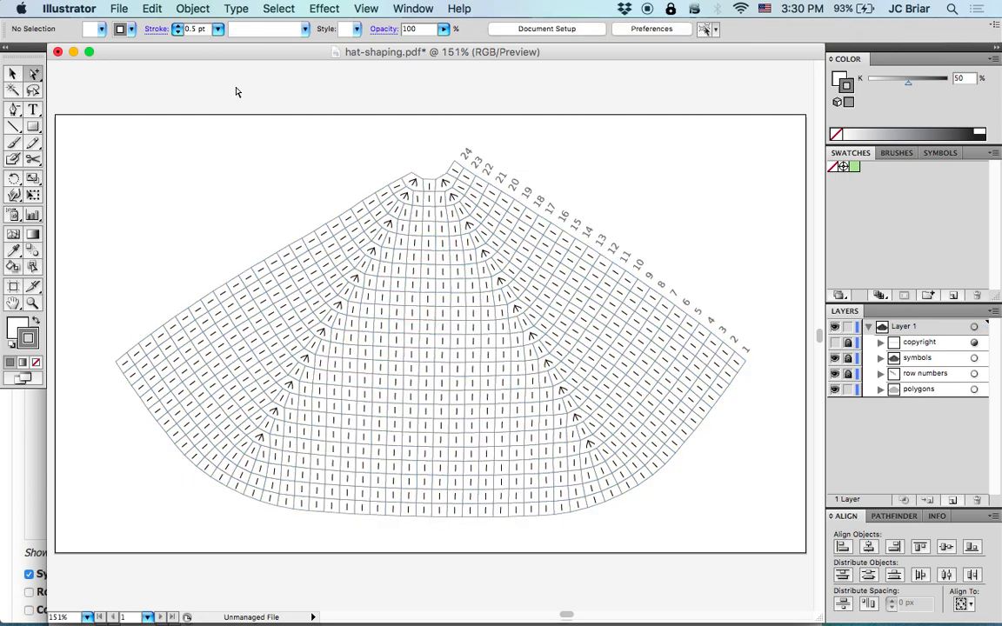
mouse_move(729, 191)
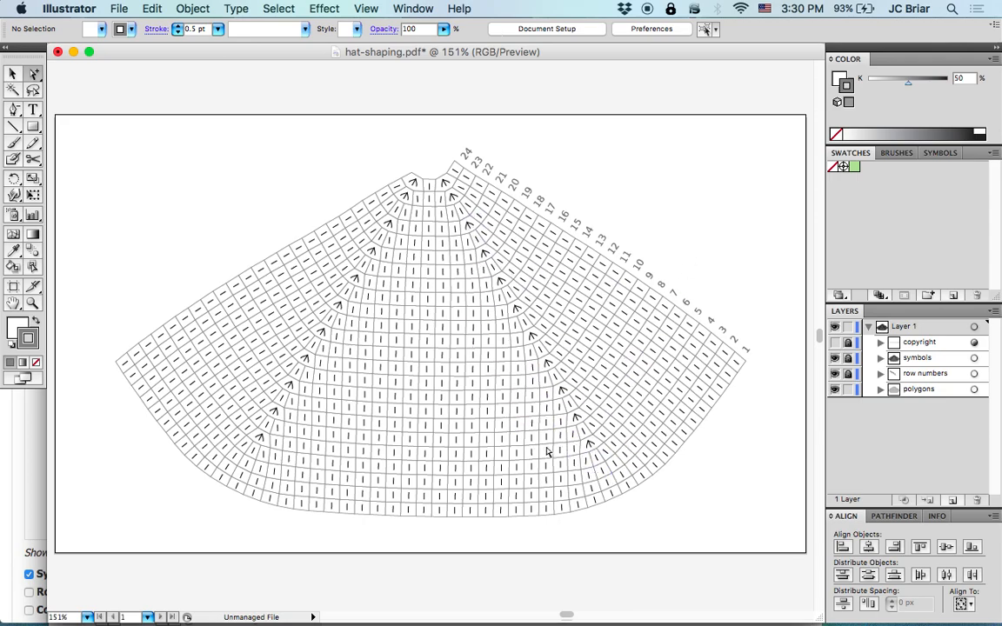
mouse_move(710, 224)
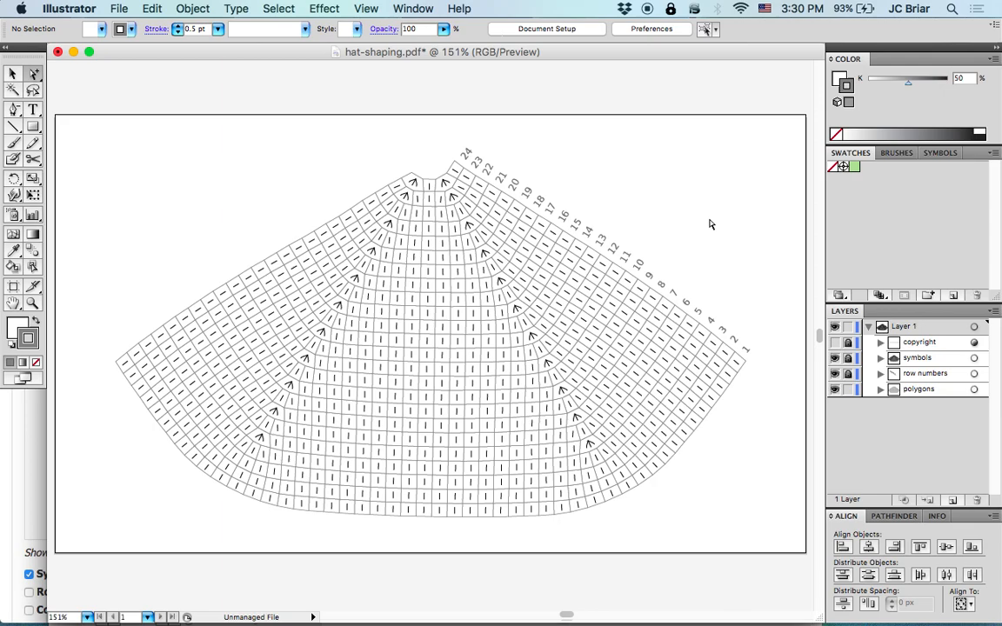
mouse_move(665, 242)
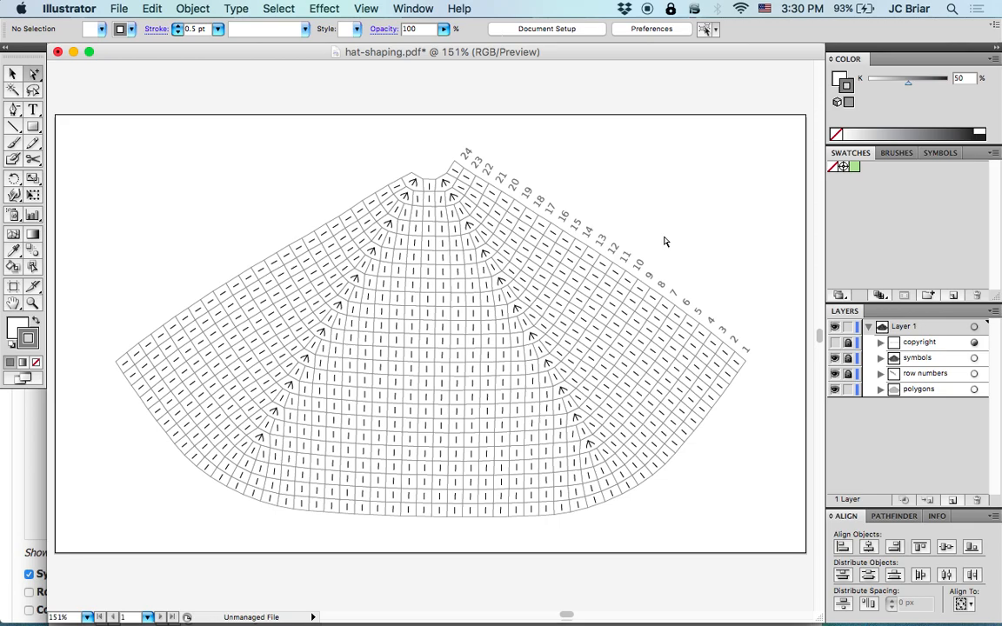
mouse_move(659, 238)
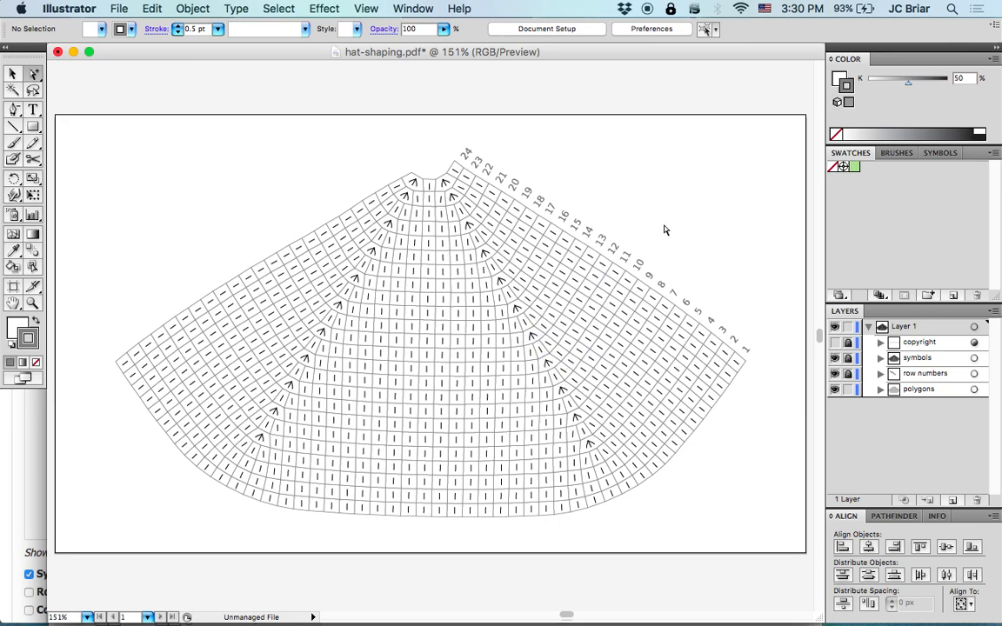
mouse_move(741, 366)
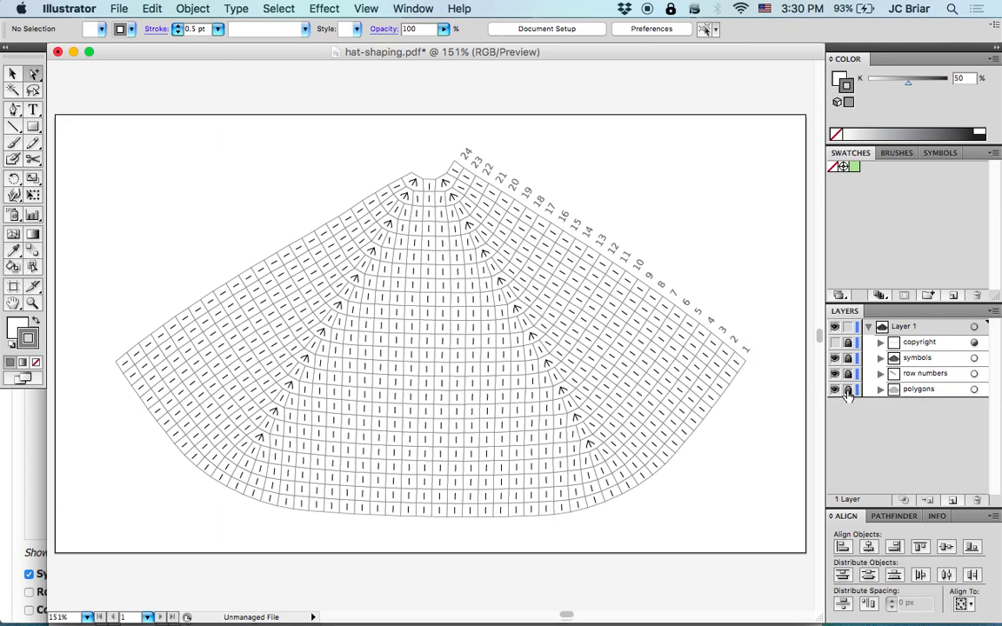
Step: Hide the polygons layer and select the left-diagonal decrease symbol group
left_click(834, 389)
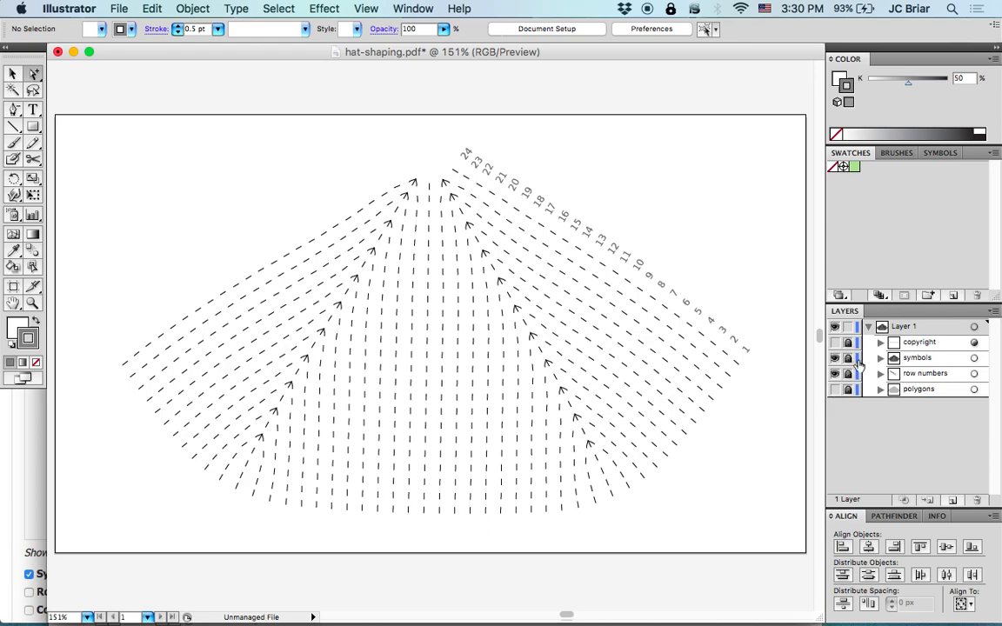
left_click(848, 357)
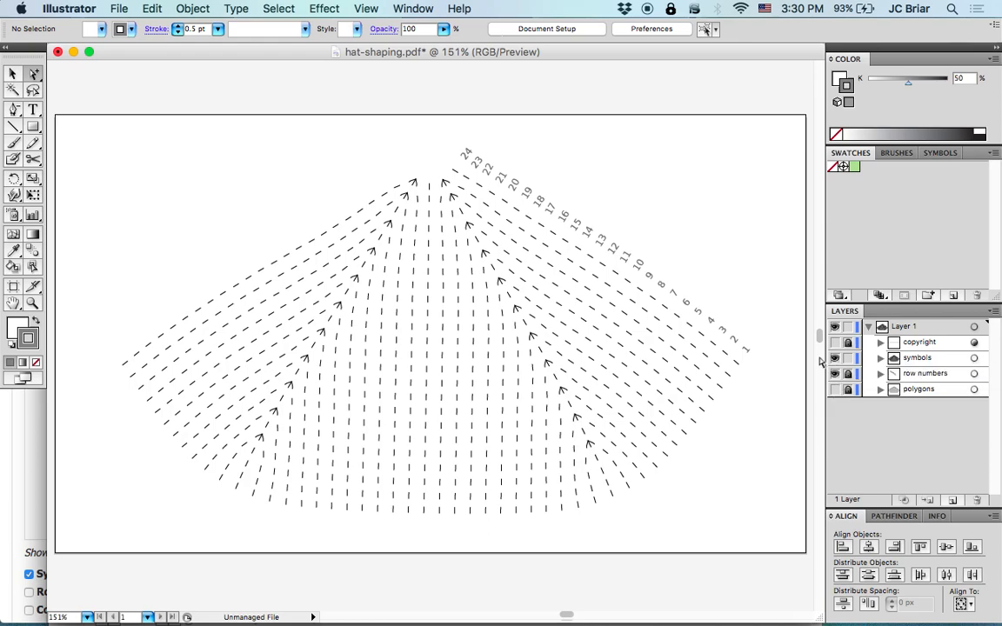
left_click(847, 326)
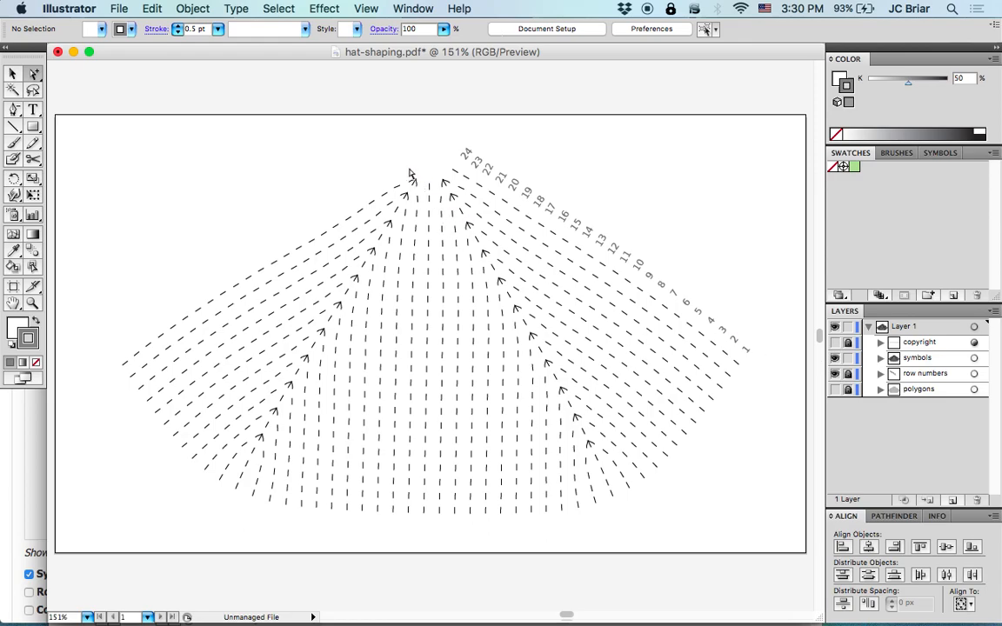
left_click(408, 182)
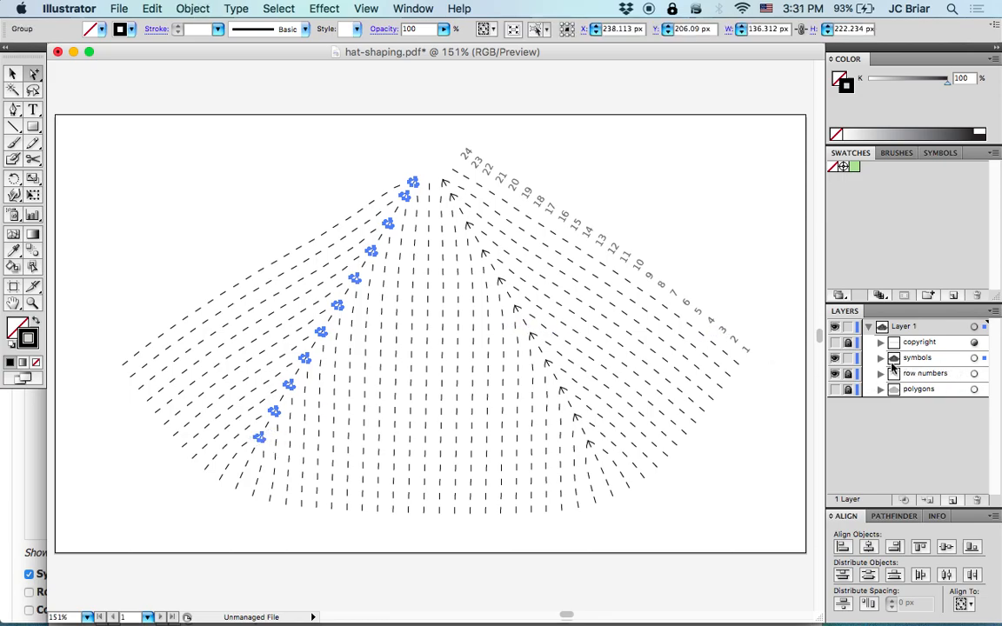
Step: Rename the left-diagonal decrease group to 'decreases' in the symbols layer
left_click(880, 357)
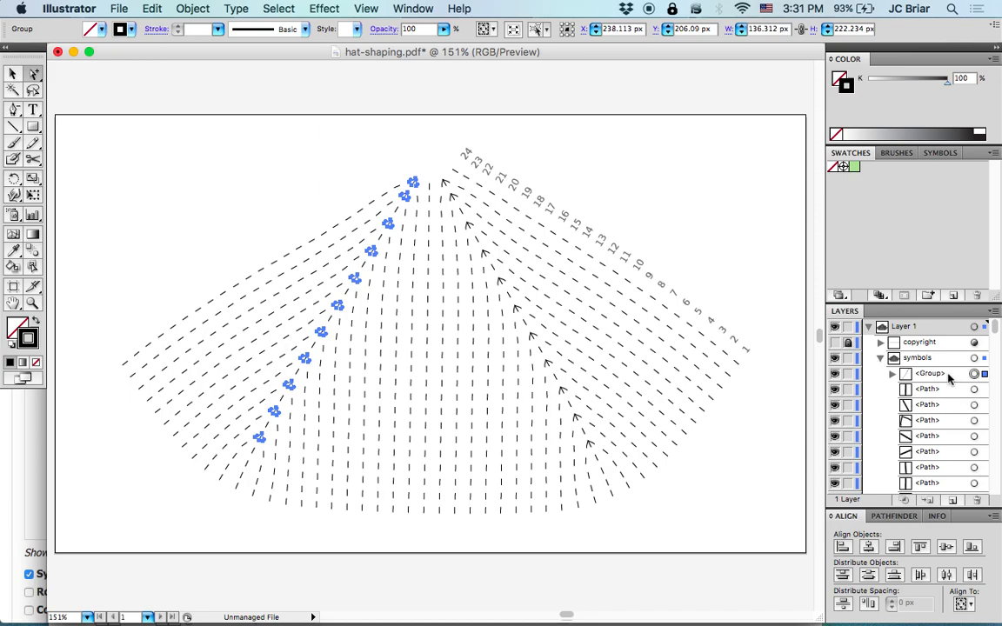
double_click(930, 373)
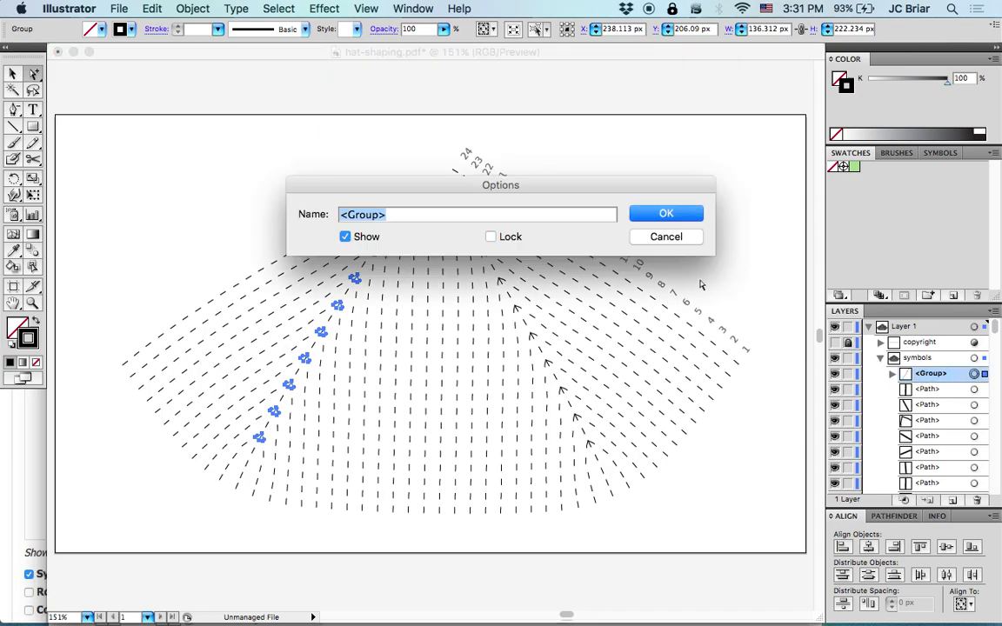
type("dec")
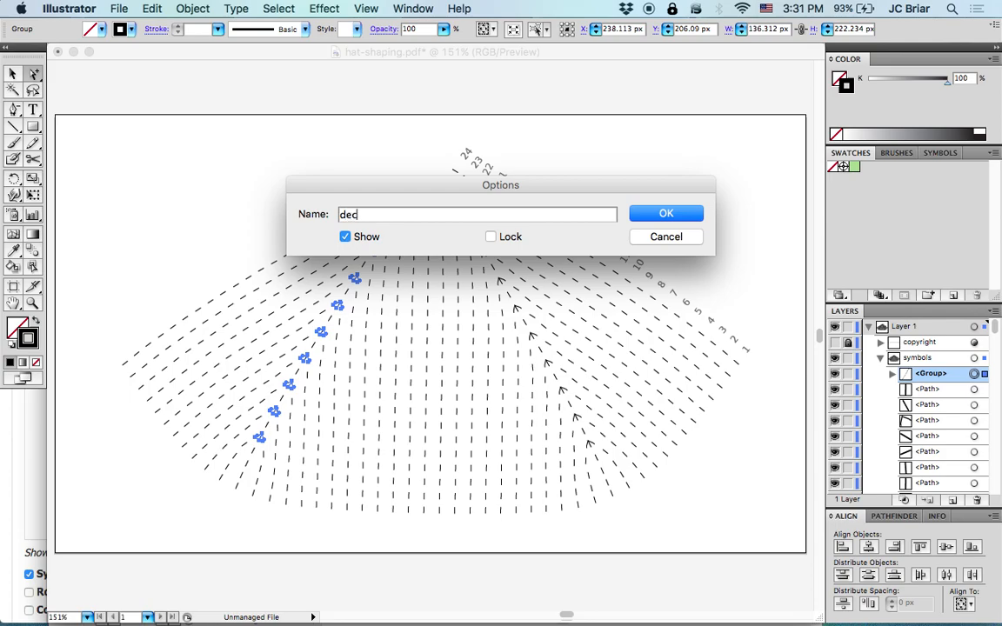
left_click(665, 213)
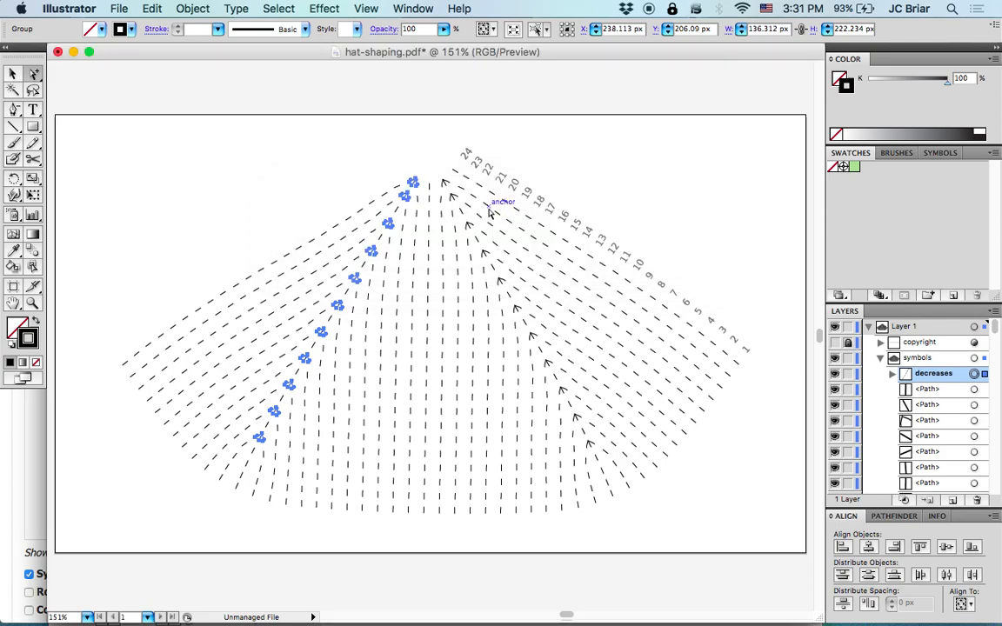
left_click(450, 187)
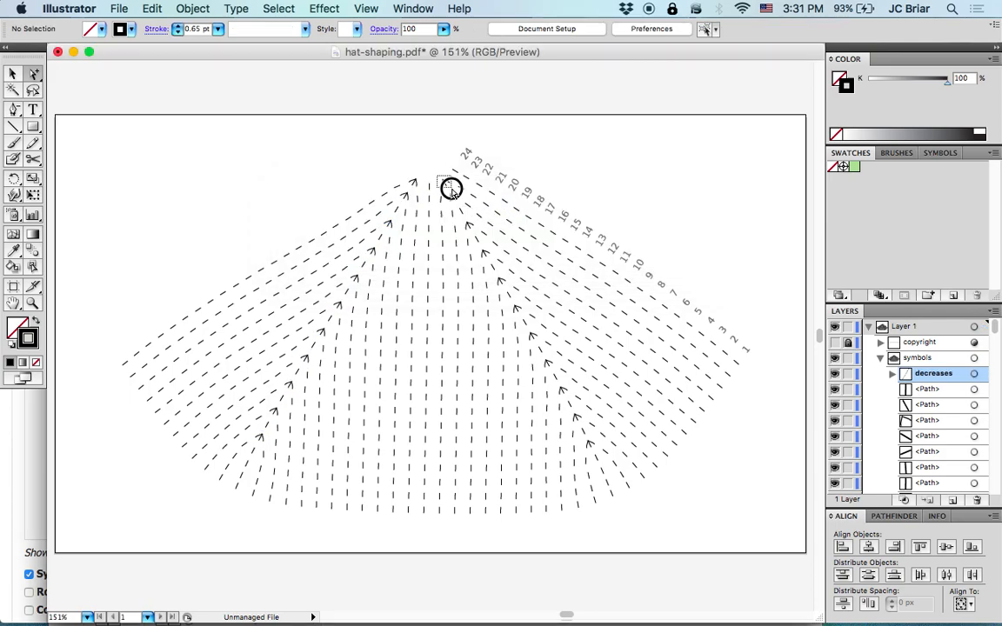
left_click(451, 188)
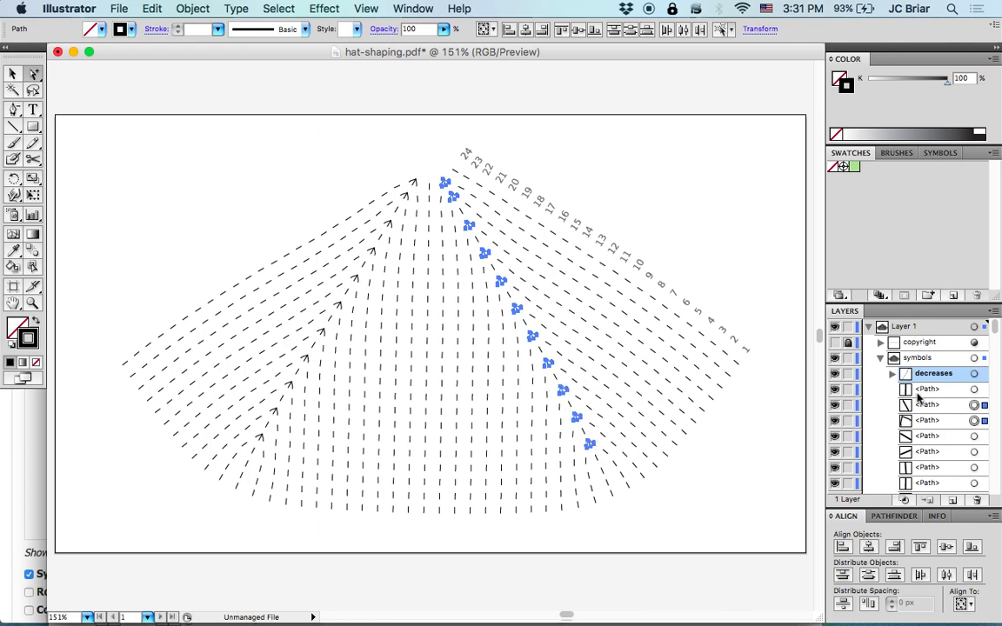
Step: Target the decreases group and symbols layer to select all symbol paths
left_click(983, 373)
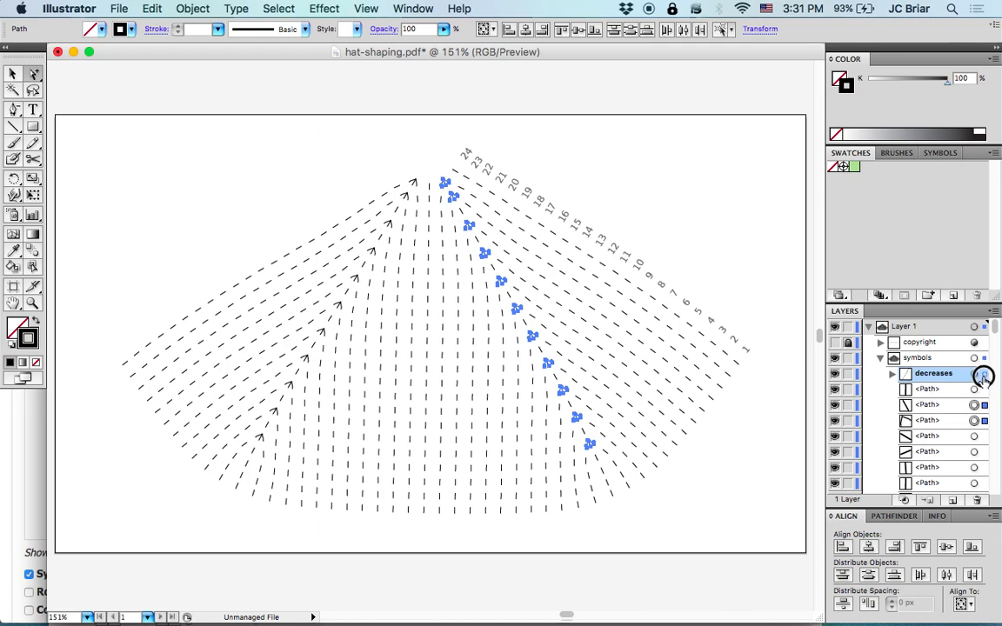
left_click(982, 374)
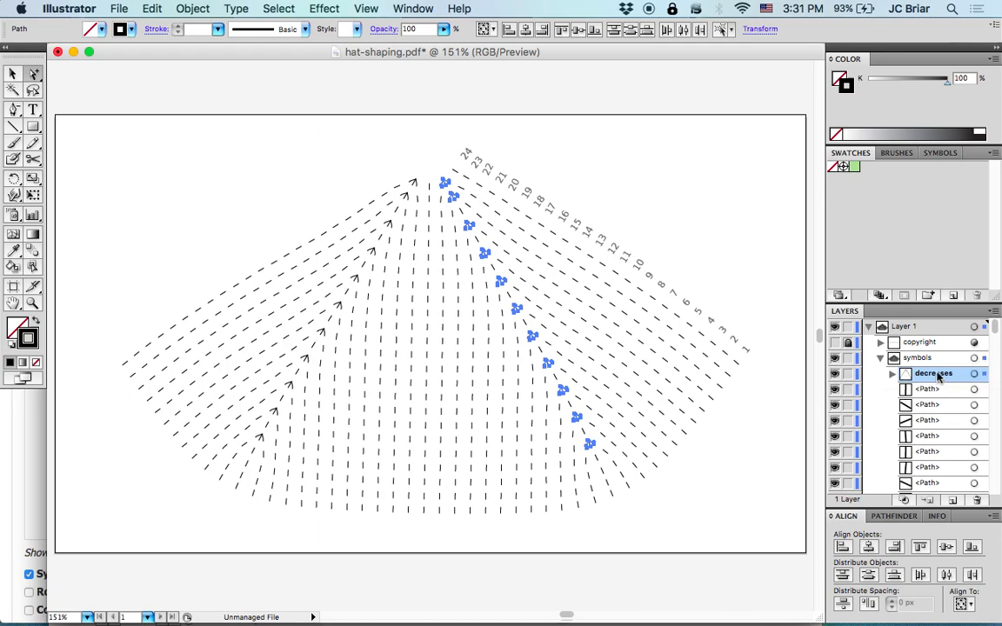
left_click(984, 373)
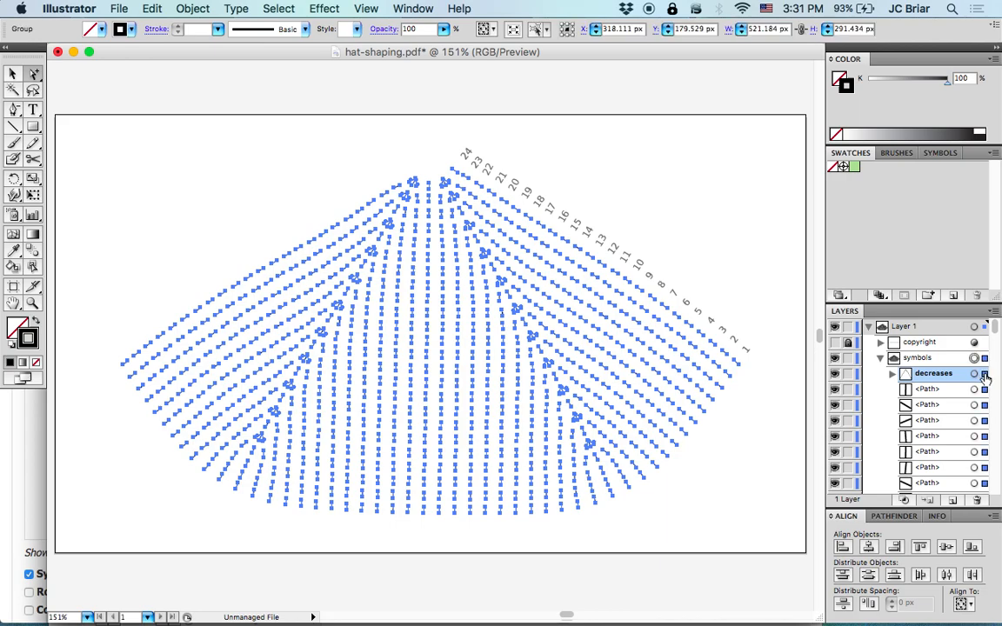
Step: Name the knit-dash group 'knits' and show the polygon grid layer
left_click(983, 374)
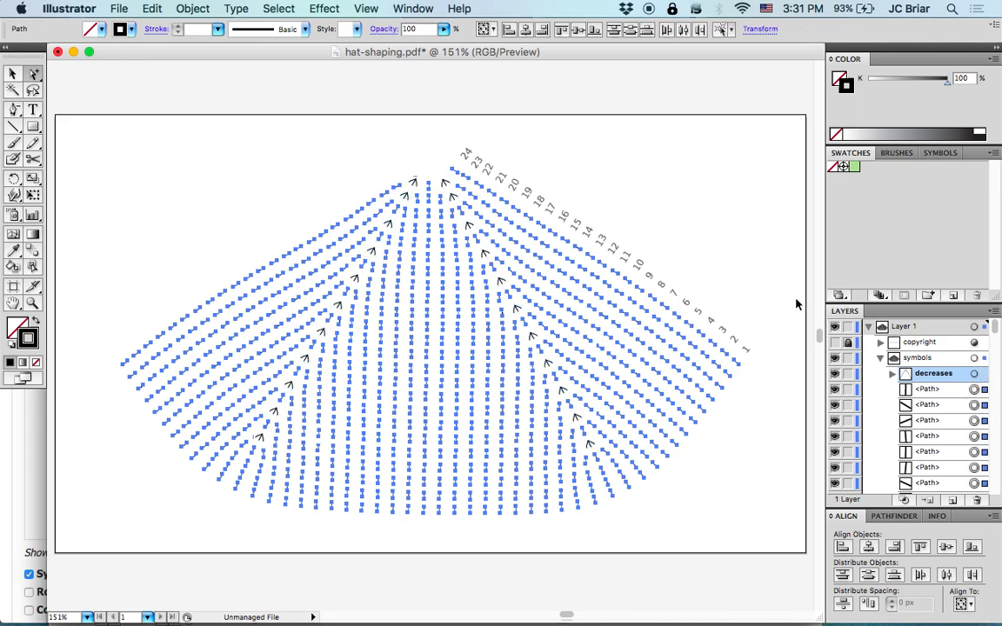
double_click(926, 388)
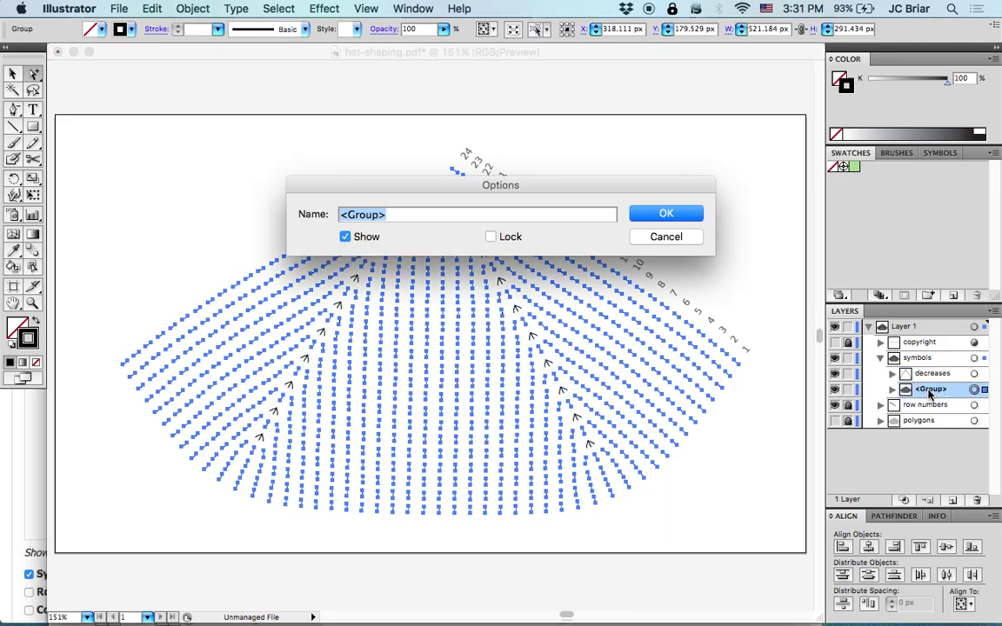
type("knits")
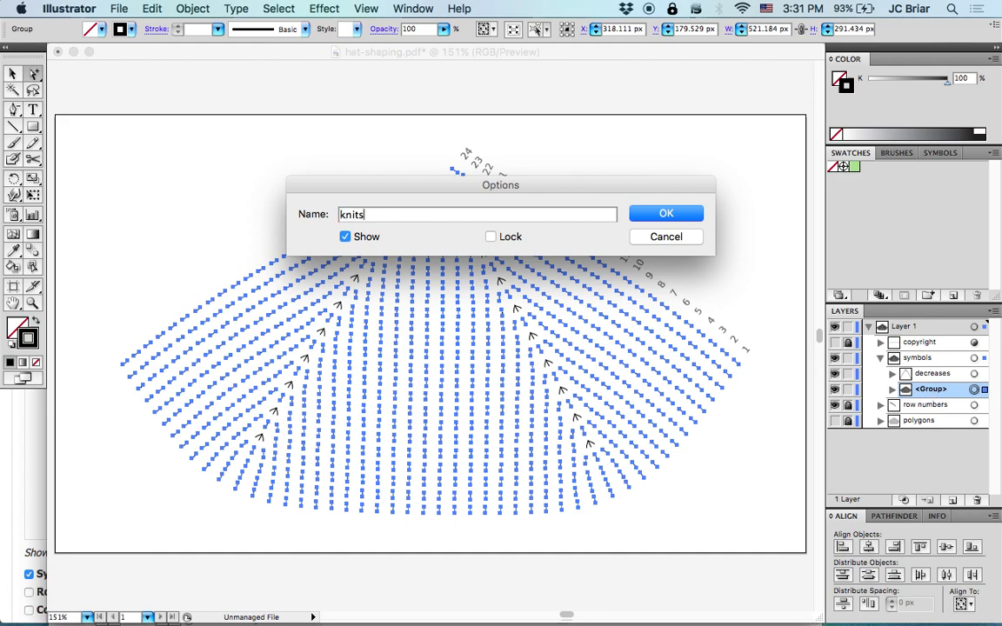
left_click(666, 213)
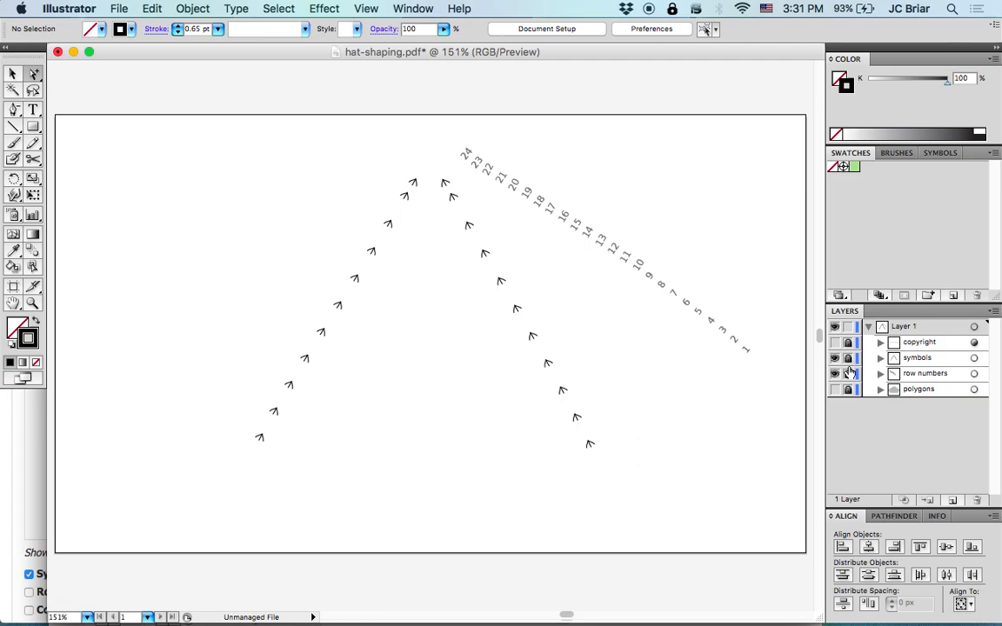
left_click(834, 388)
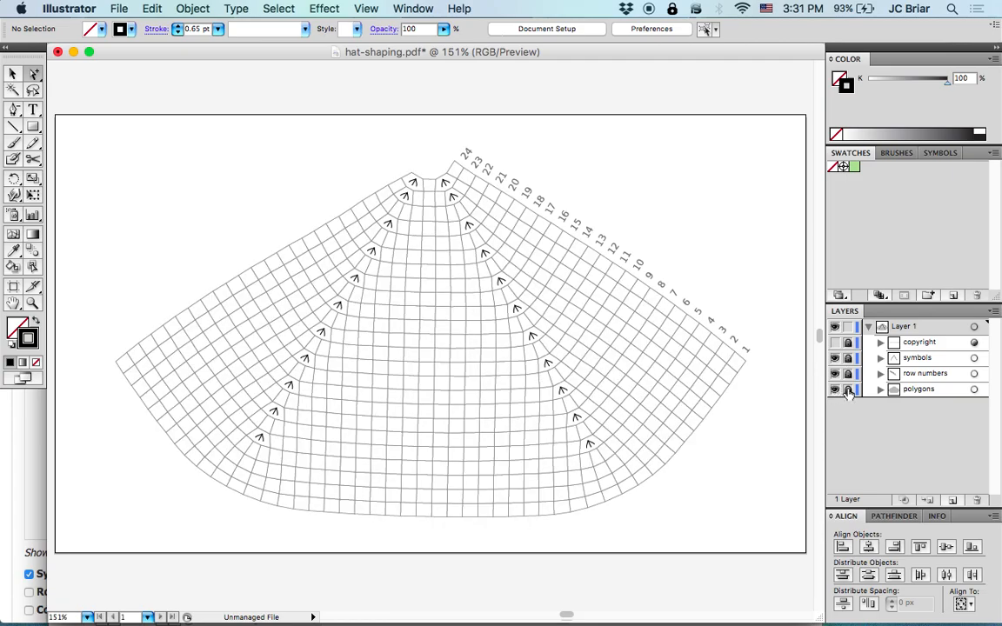
mouse_move(720, 211)
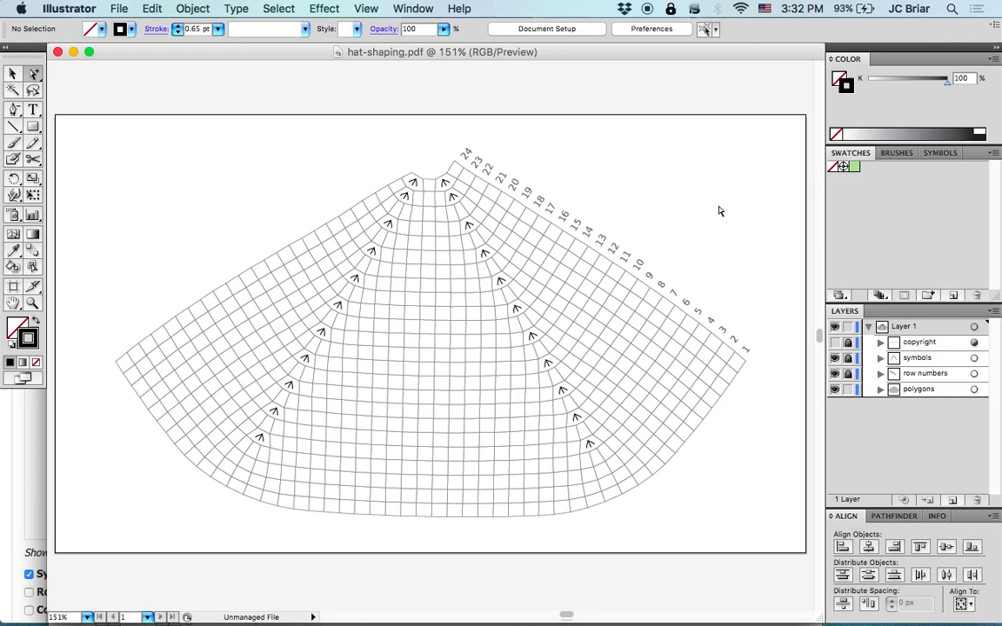
mouse_move(852, 66)
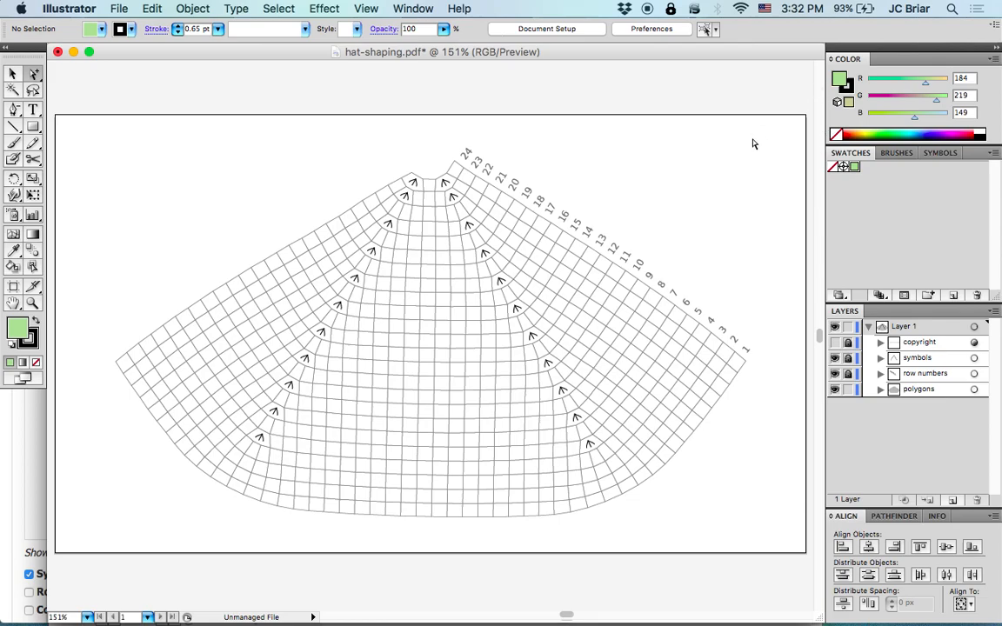
mouse_move(125, 166)
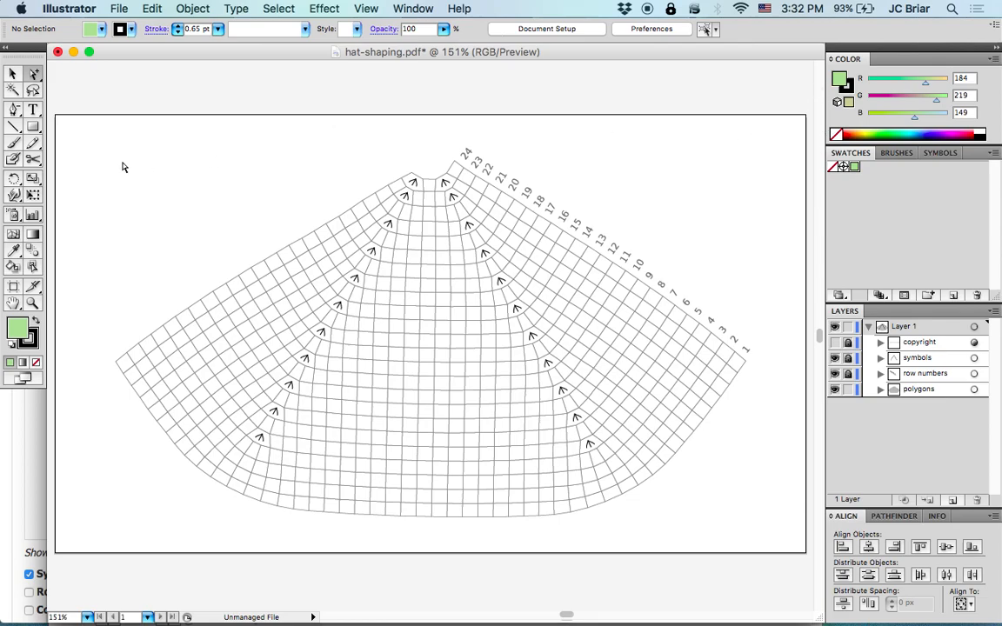
mouse_move(87, 296)
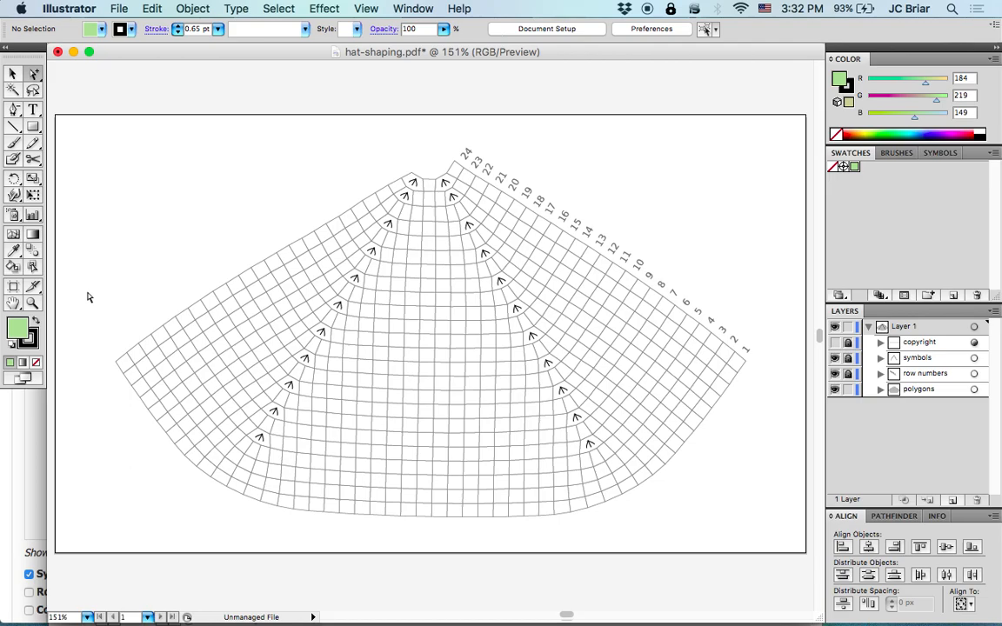
mouse_move(109, 361)
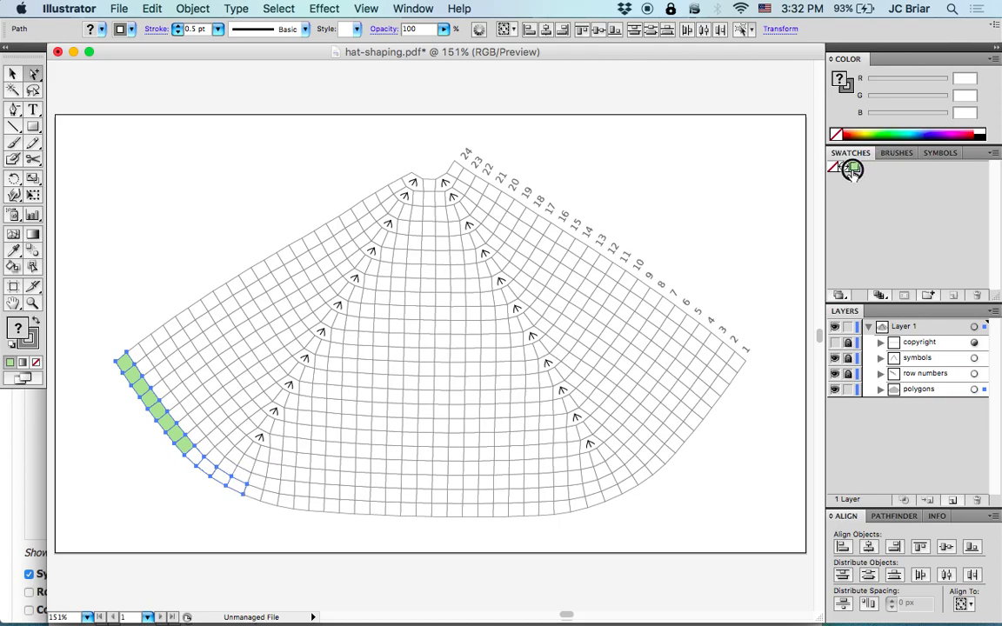
Step: Fill the selected left-edge cells with the R184 G219 B149 green swatch
left_click(852, 170)
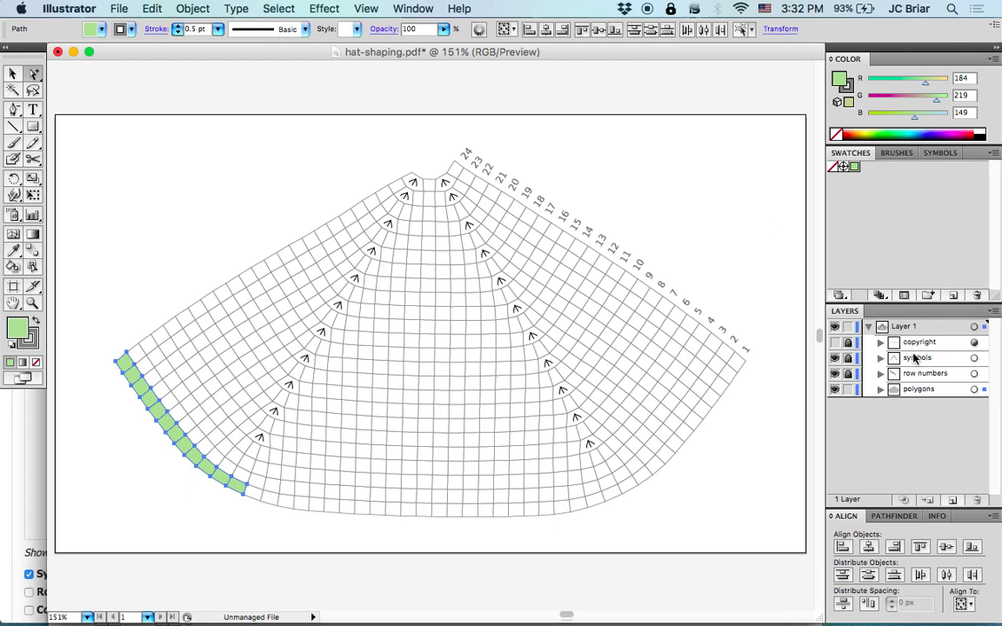
Step: Target the polygons layer and apply Object > Live Paint > Make
left_click(983, 389)
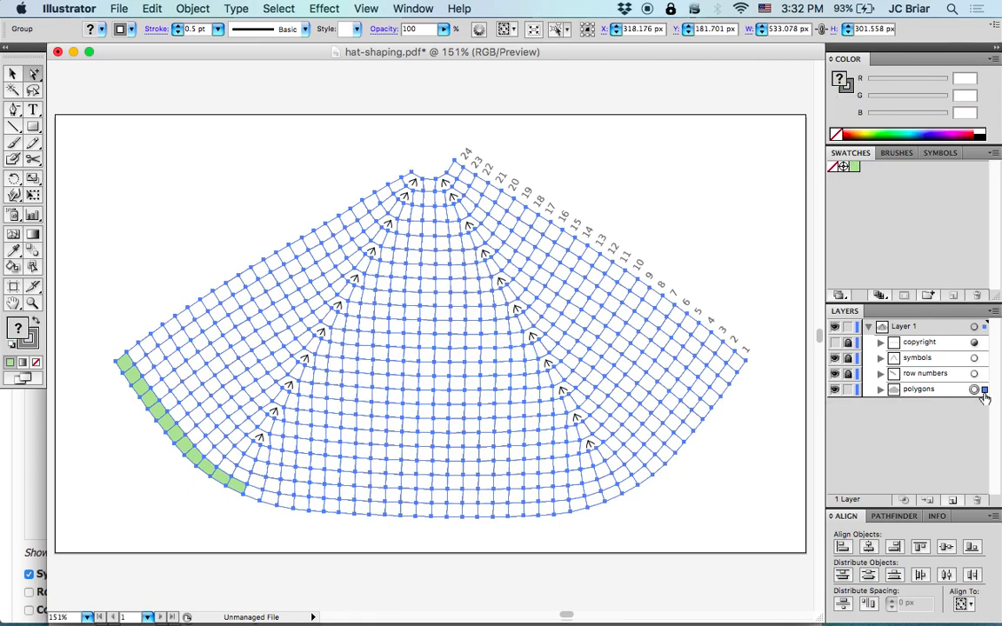
left_click(192, 8)
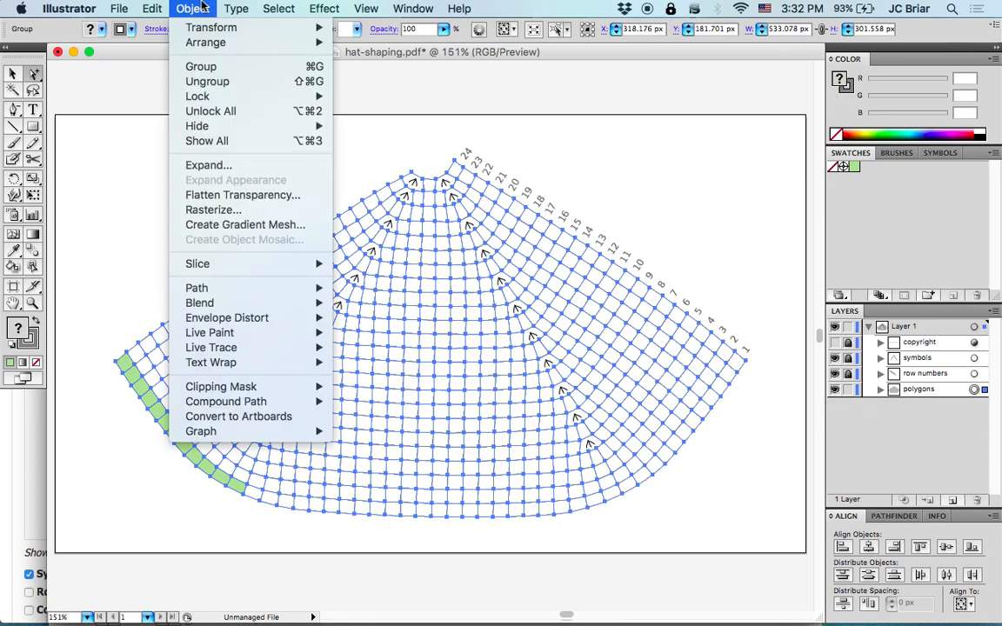
mouse_move(210, 333)
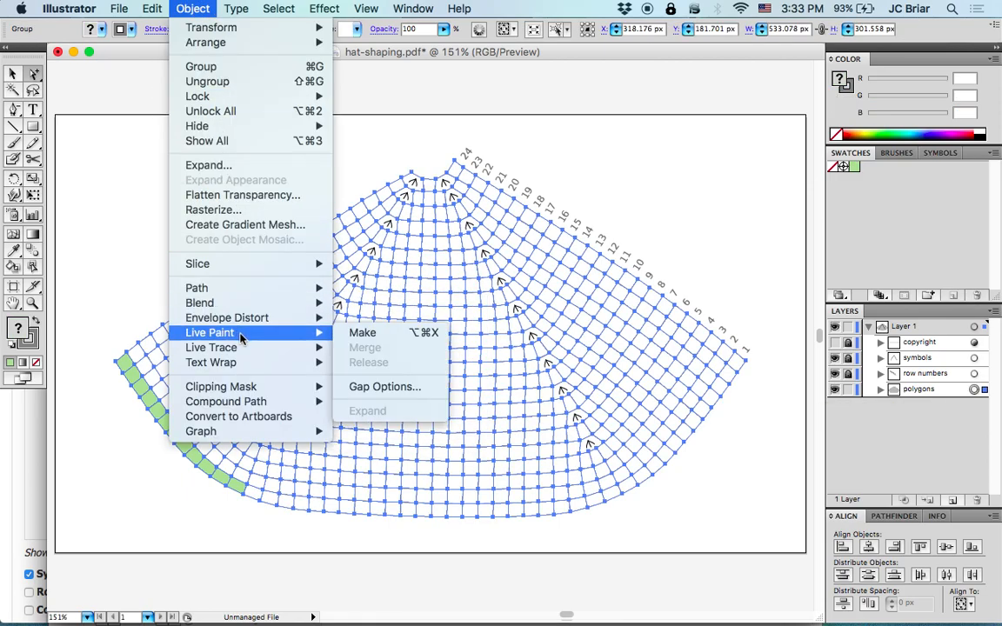
mouse_move(386, 338)
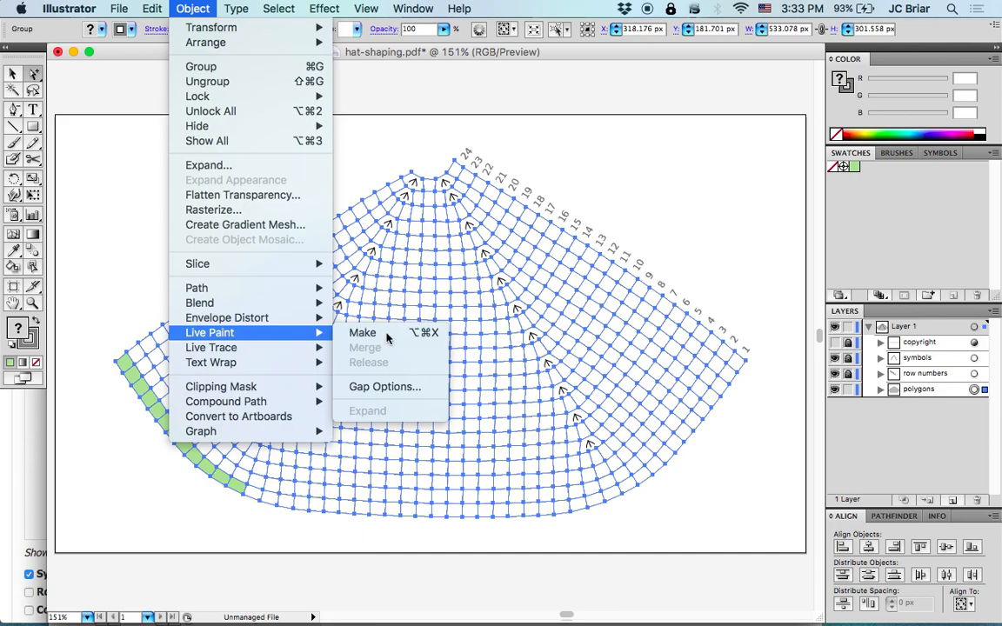
left_click(361, 332)
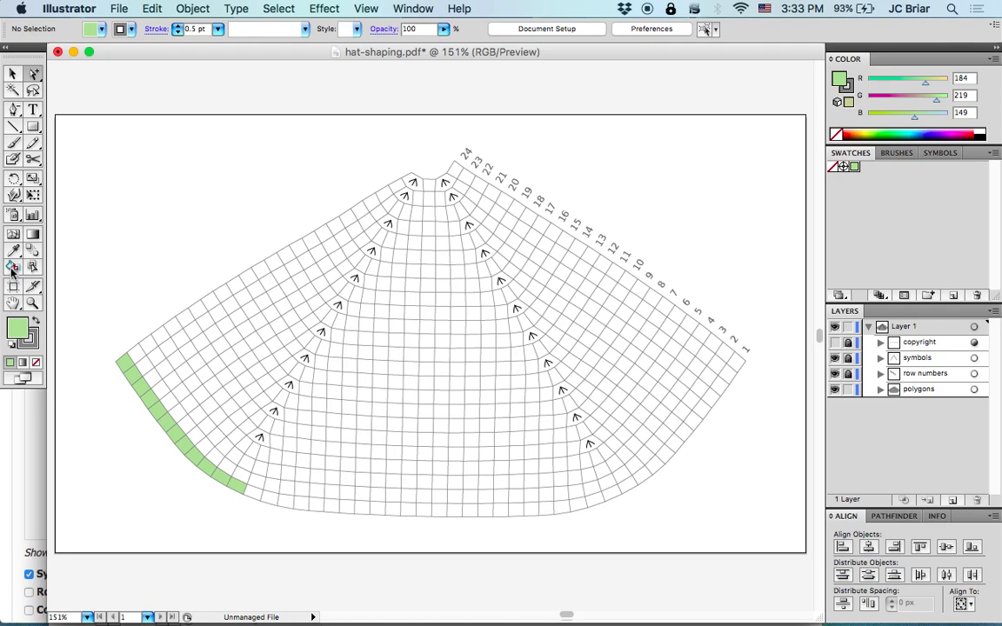
mouse_move(13, 267)
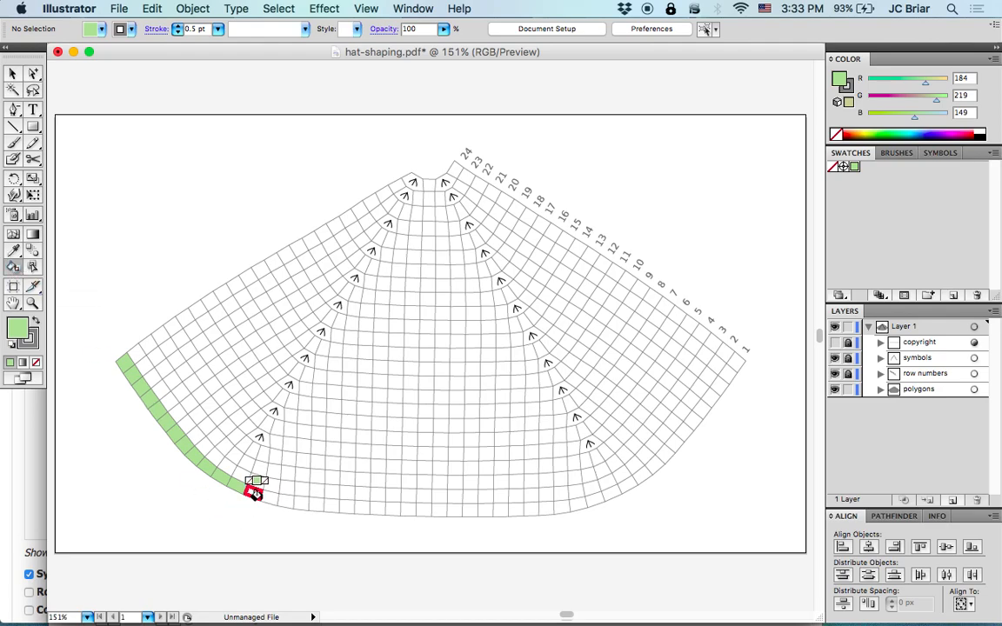
Step: Bucket-paint the bottom, right and row-number edge cells green
left_click_drag(252, 491, 383, 511)
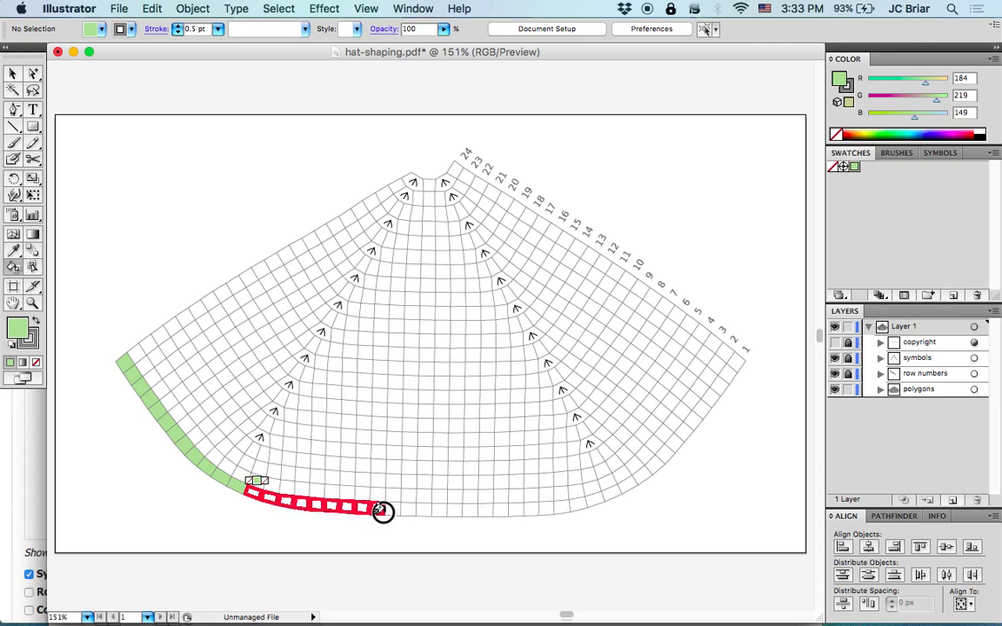
left_click_drag(382, 511, 530, 517)
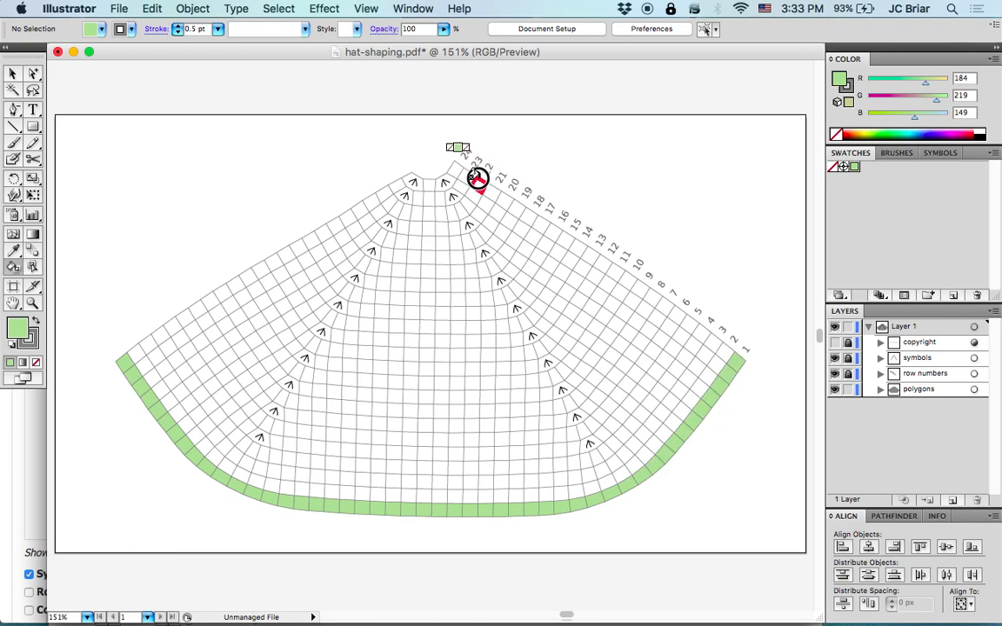
left_click_drag(476, 179, 534, 216)
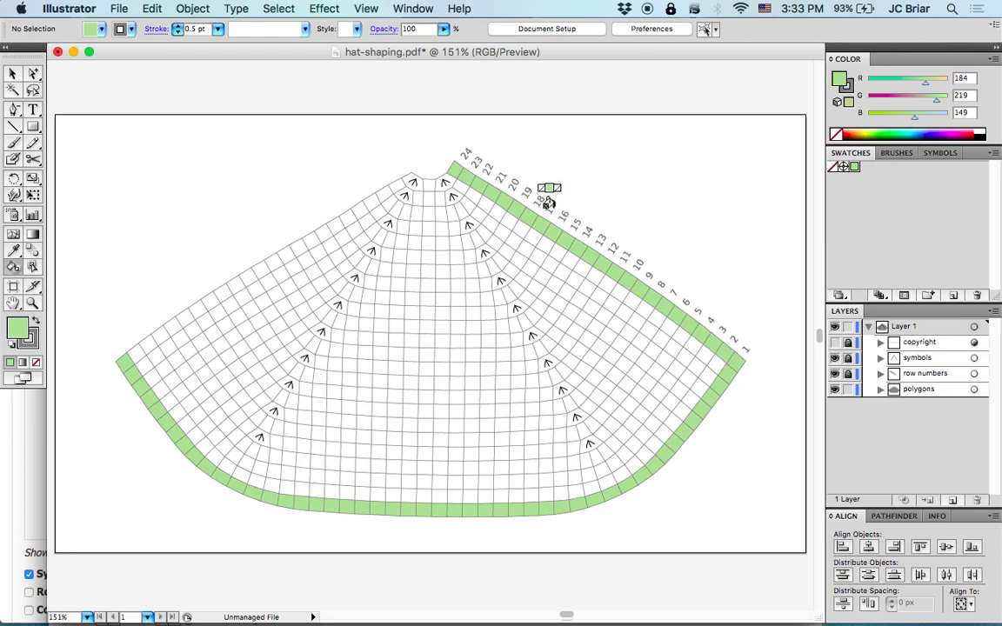
Step: Paint the centre column to the brim and a small adjacent block green
left_click_drag(548, 189, 426, 187)
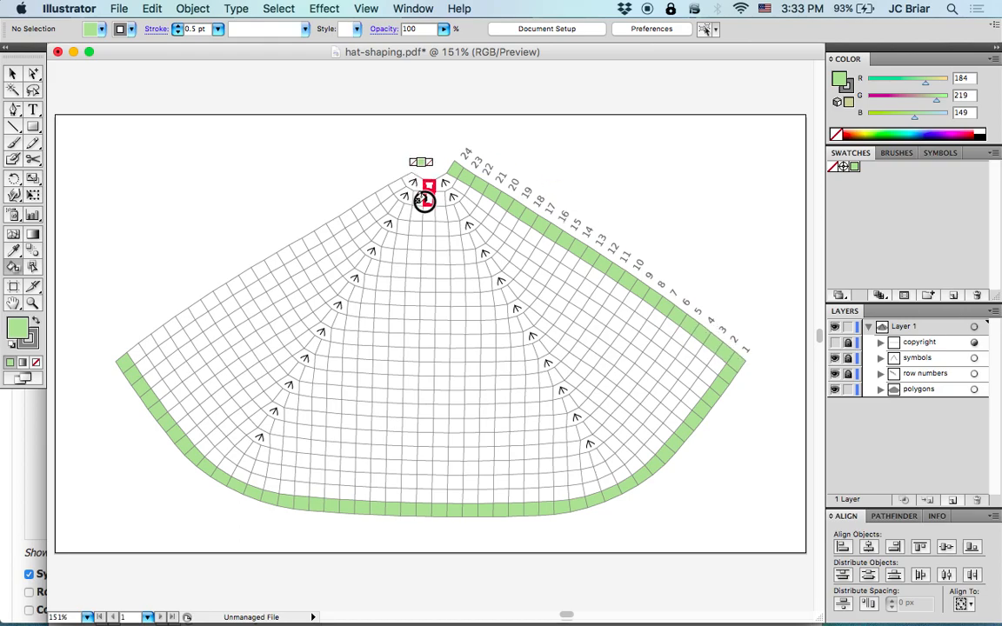
left_click_drag(426, 200, 420, 329)
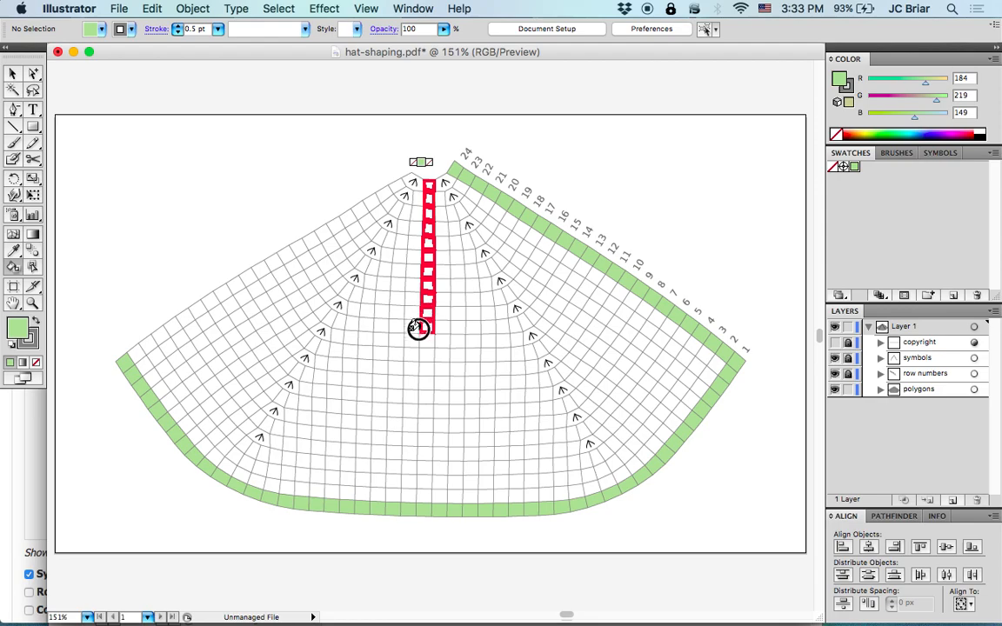
left_click_drag(420, 329, 426, 383)
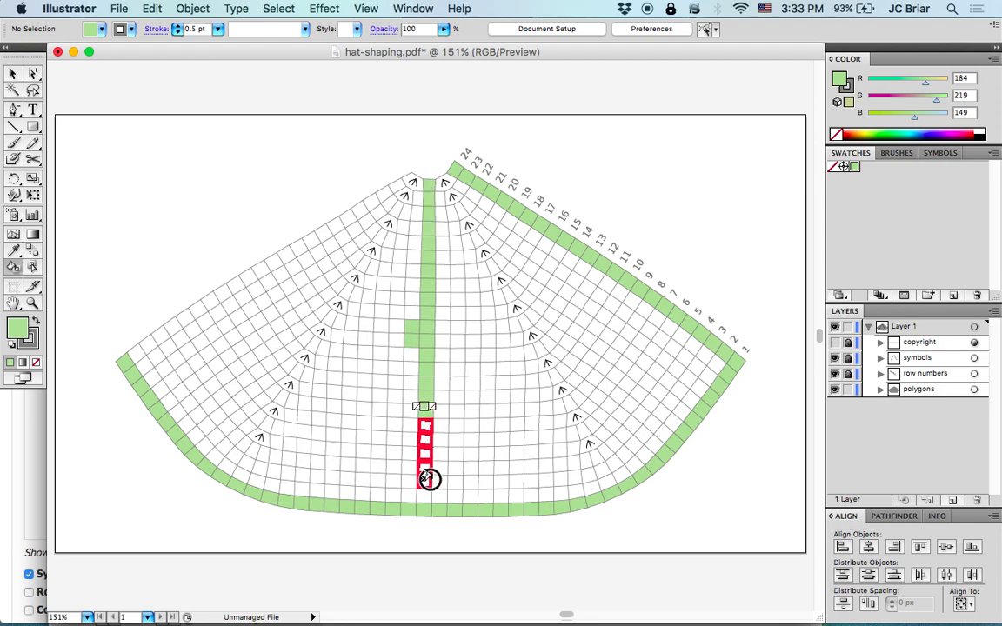
left_click_drag(427, 478, 443, 182)
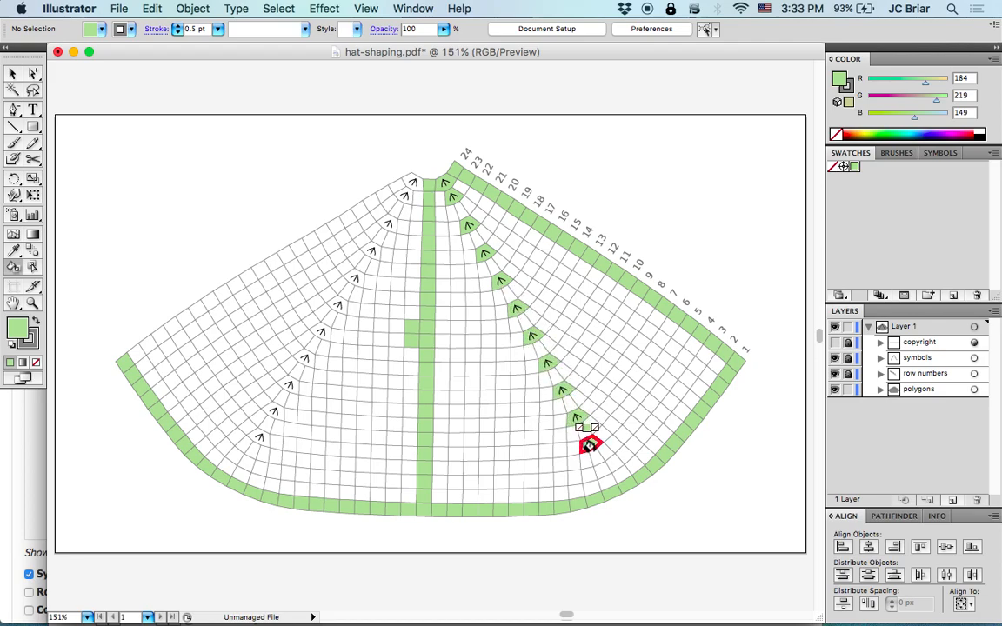
Step: Paint the cells under the right-side decrease arrows pale green
left_click_drag(589, 445, 413, 180)
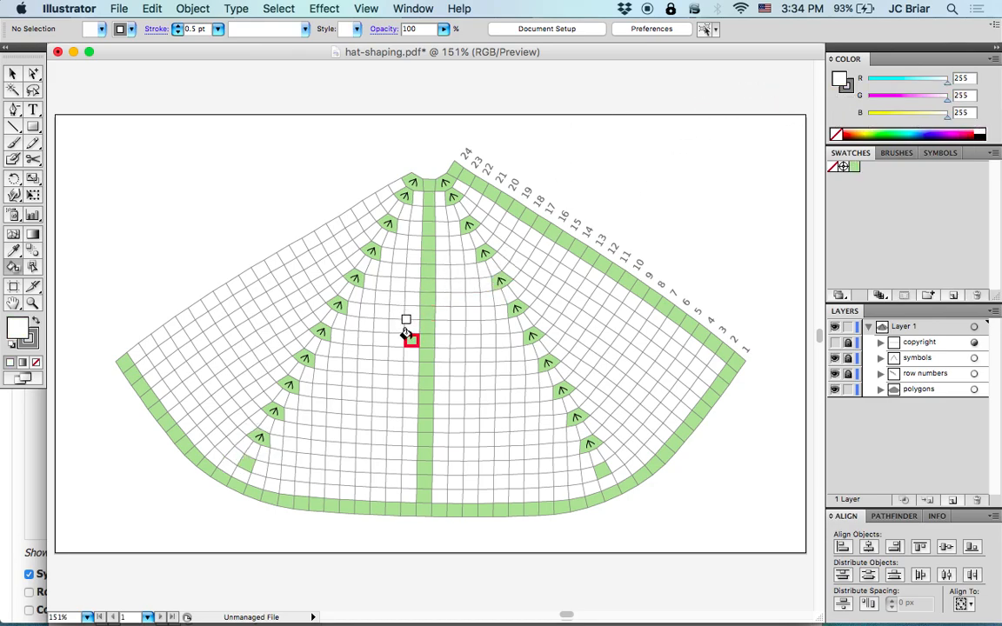
mouse_move(628, 146)
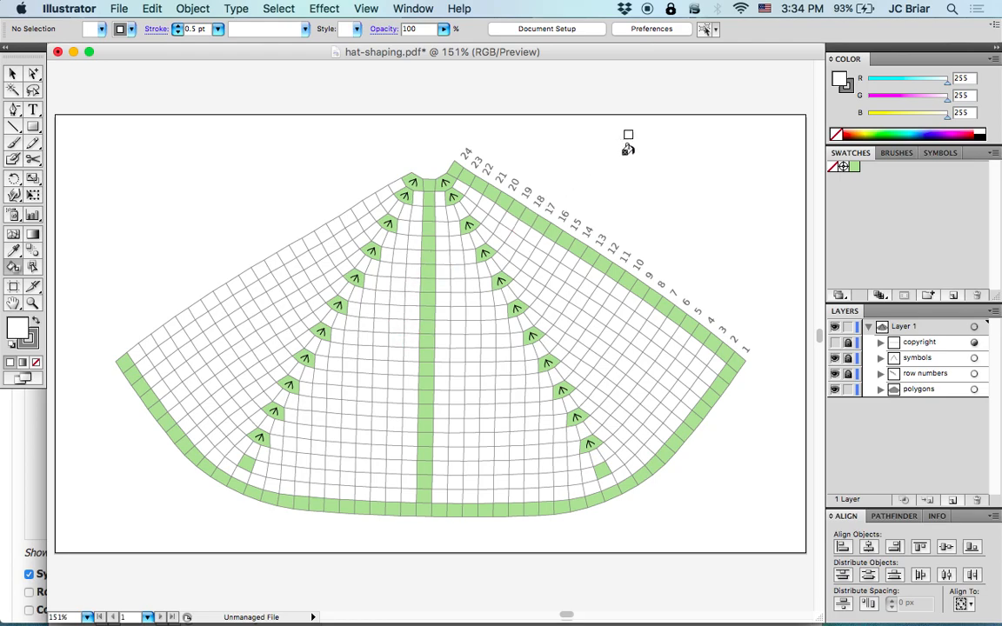
mouse_move(287, 456)
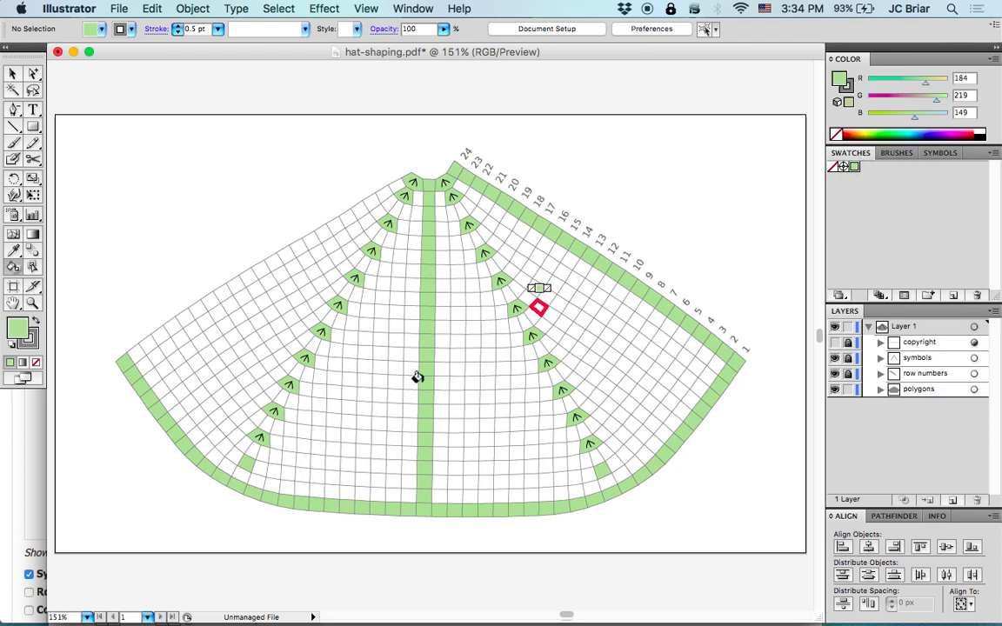
Step: Paint the lower-left checkerboard triangle green, then set the paint colour to white
left_click_drag(537, 306, 254, 480)
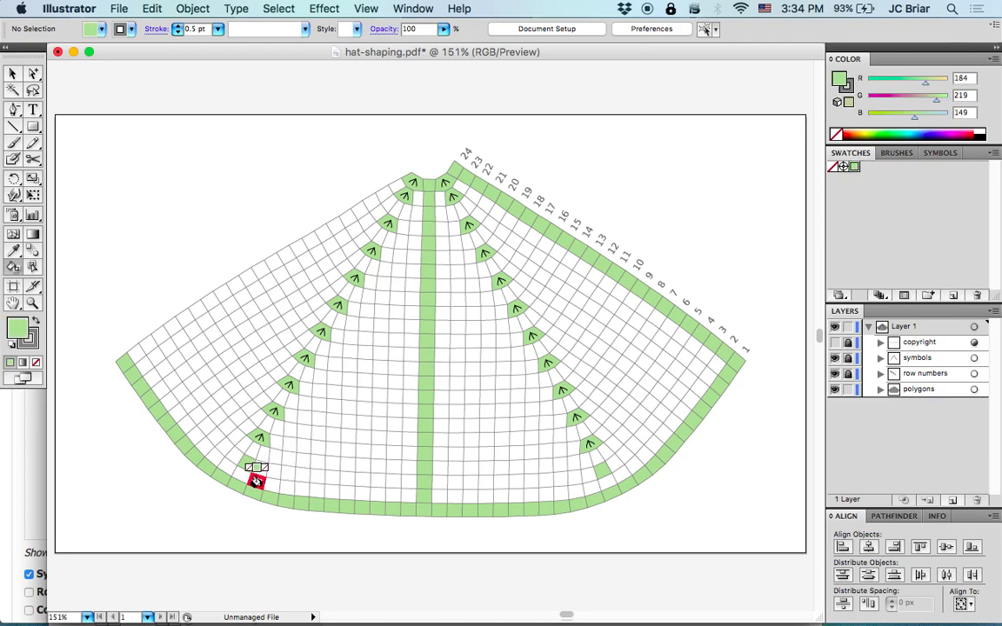
left_click_drag(257, 480, 295, 460)
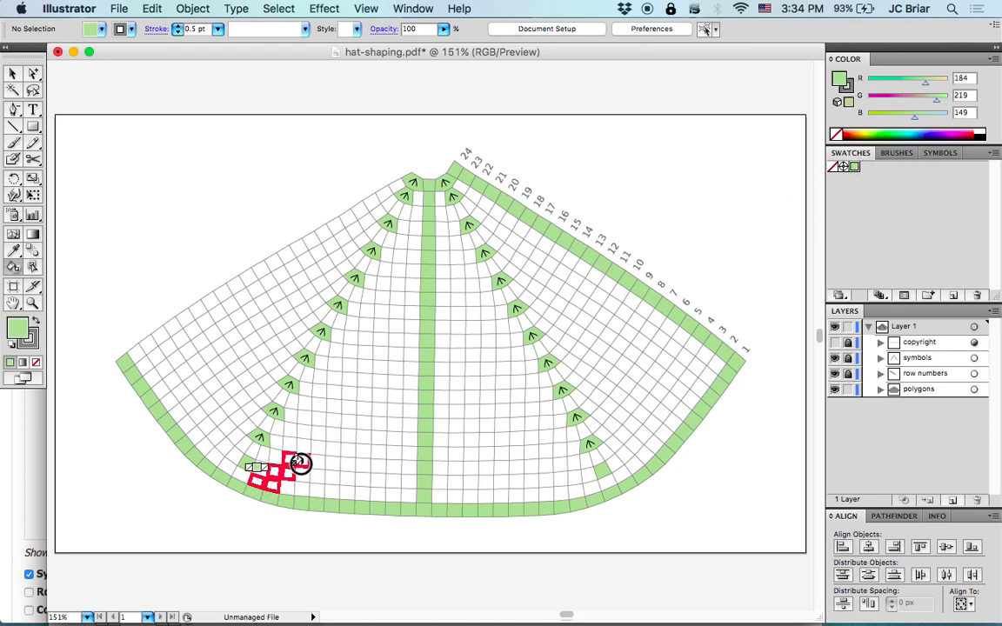
left_click_drag(299, 461, 335, 431)
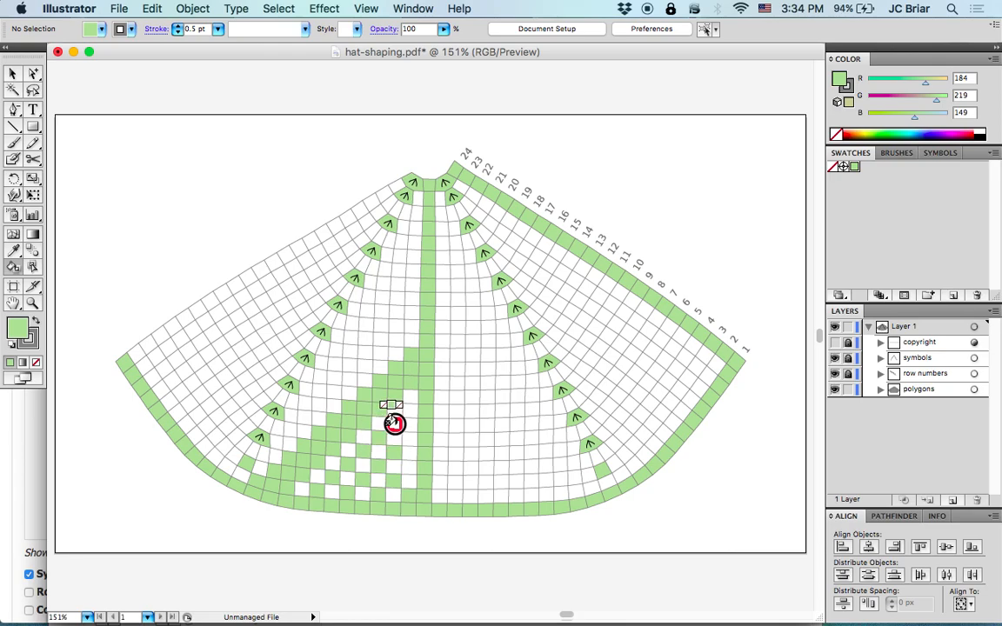
left_click_drag(394, 423, 407, 465)
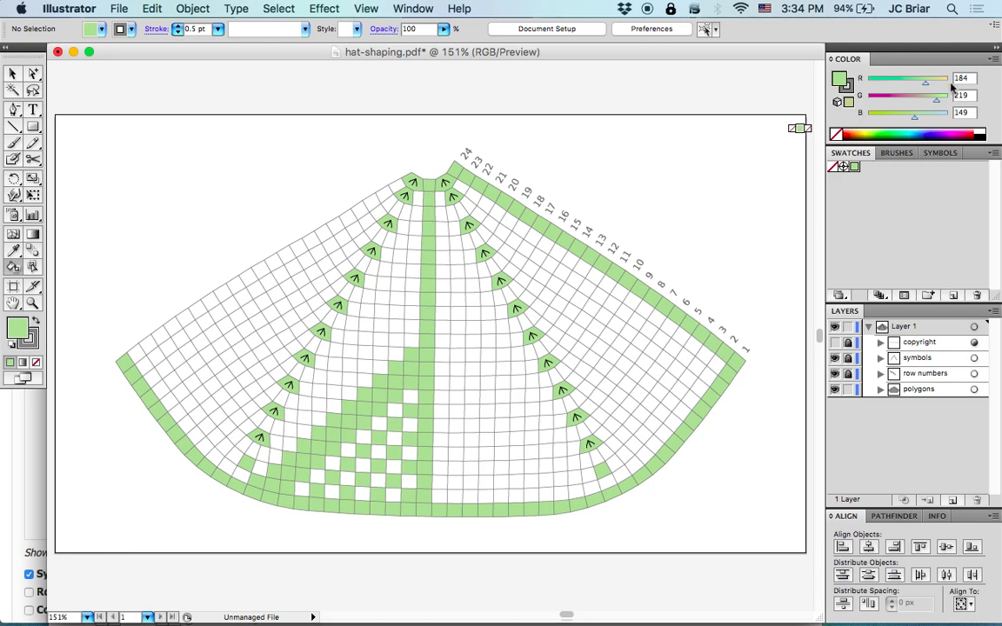
left_click(546, 243)
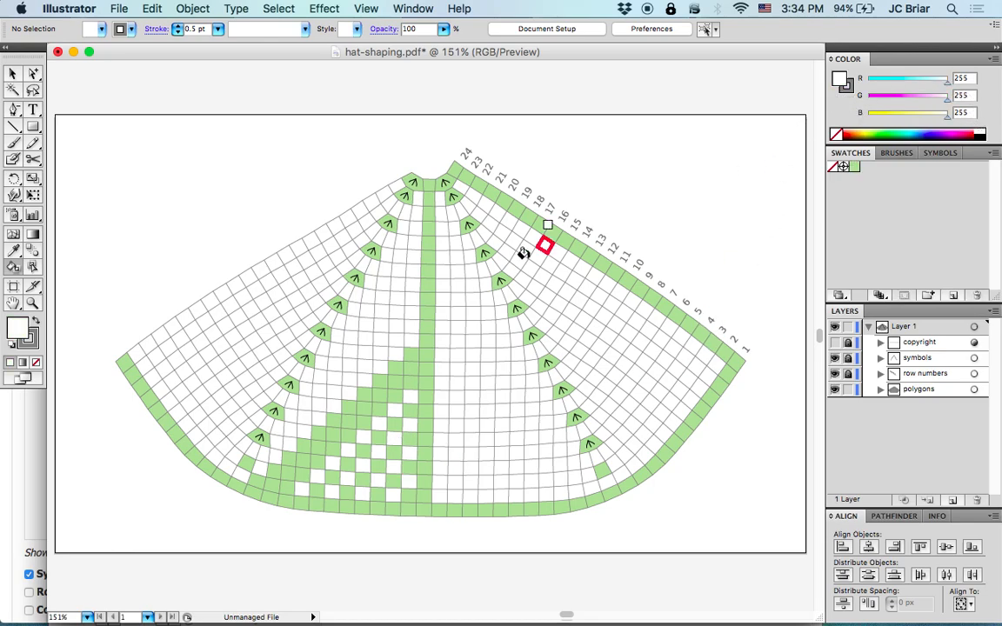
left_click_drag(546, 243, 426, 422)
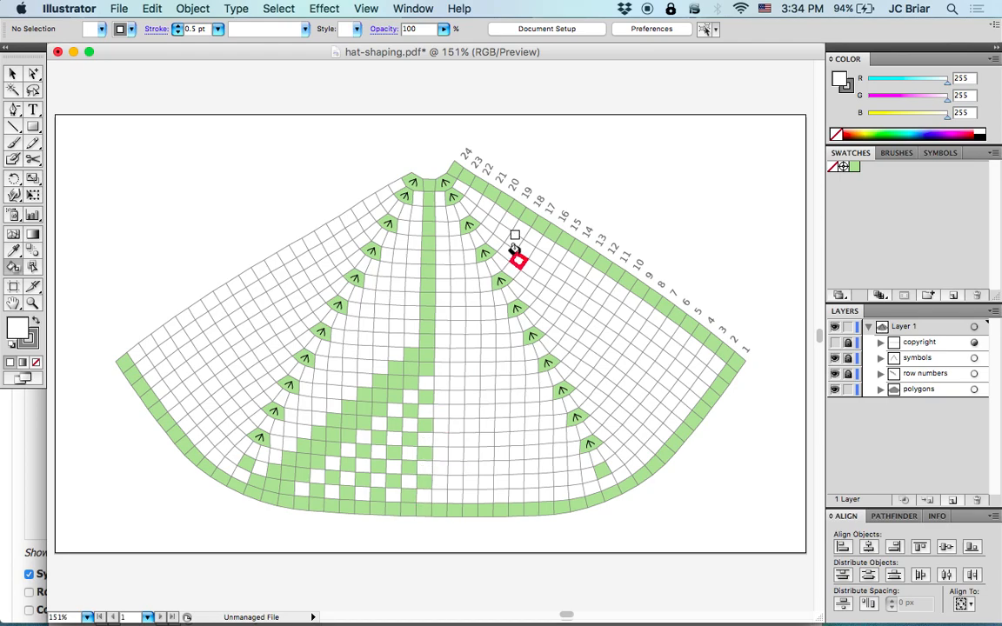
mouse_move(598, 87)
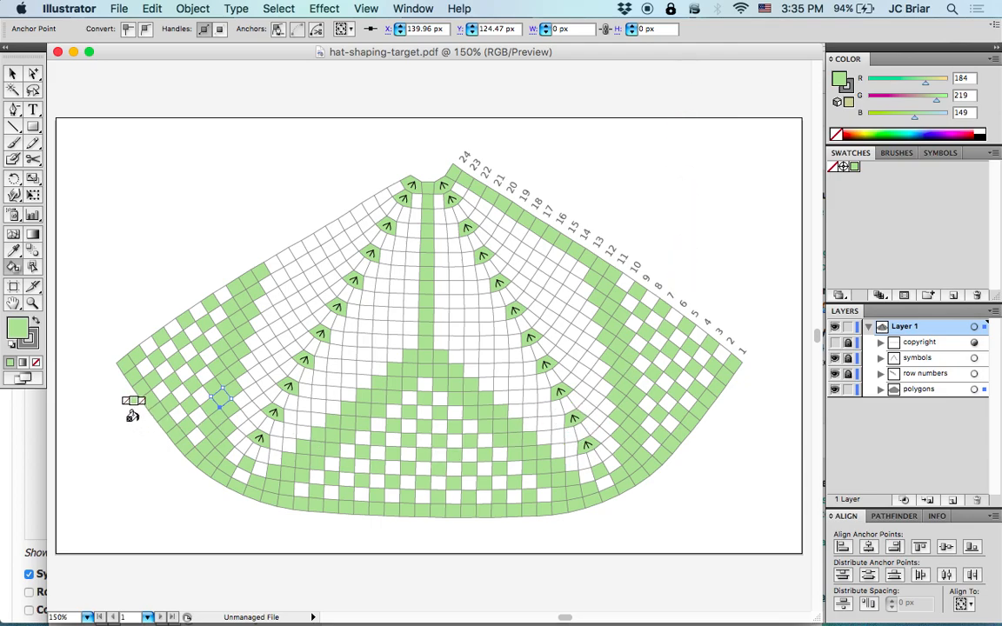
mouse_move(569, 422)
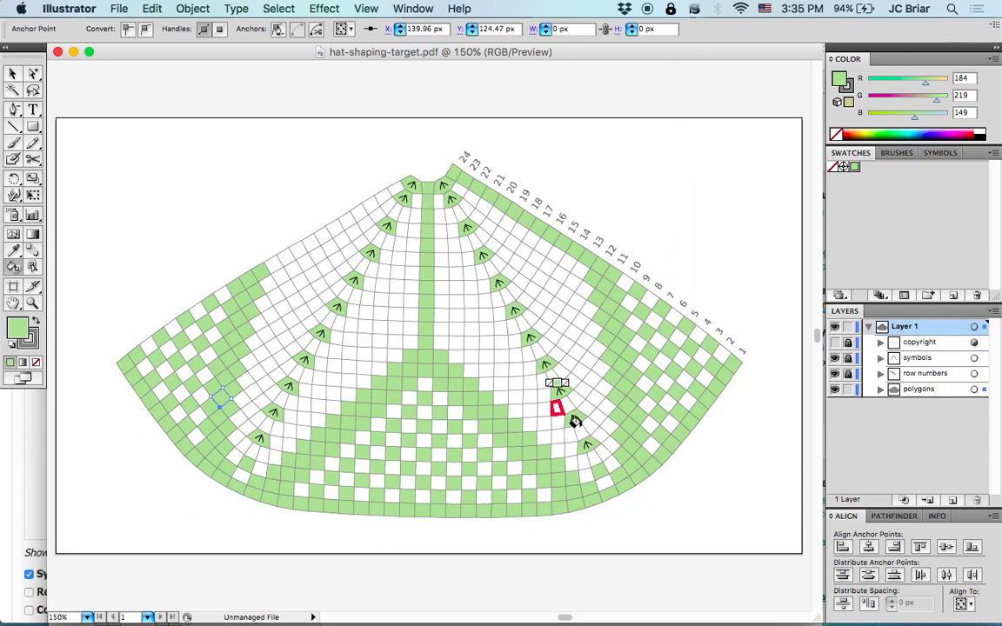
Step: Switch to the hat-shaping-target.pdf document window
left_click(13, 74)
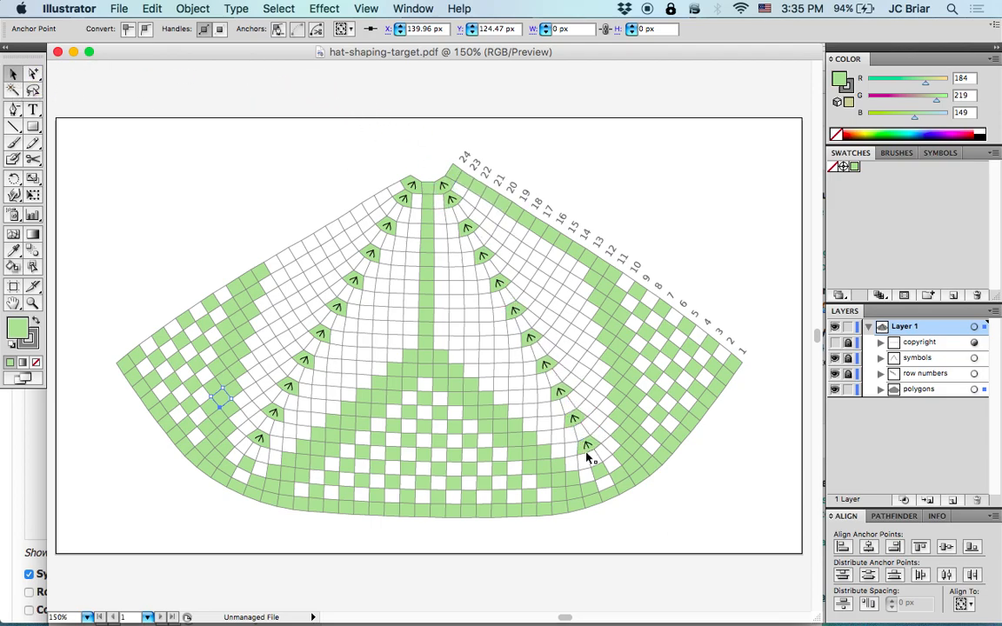
mouse_move(280, 445)
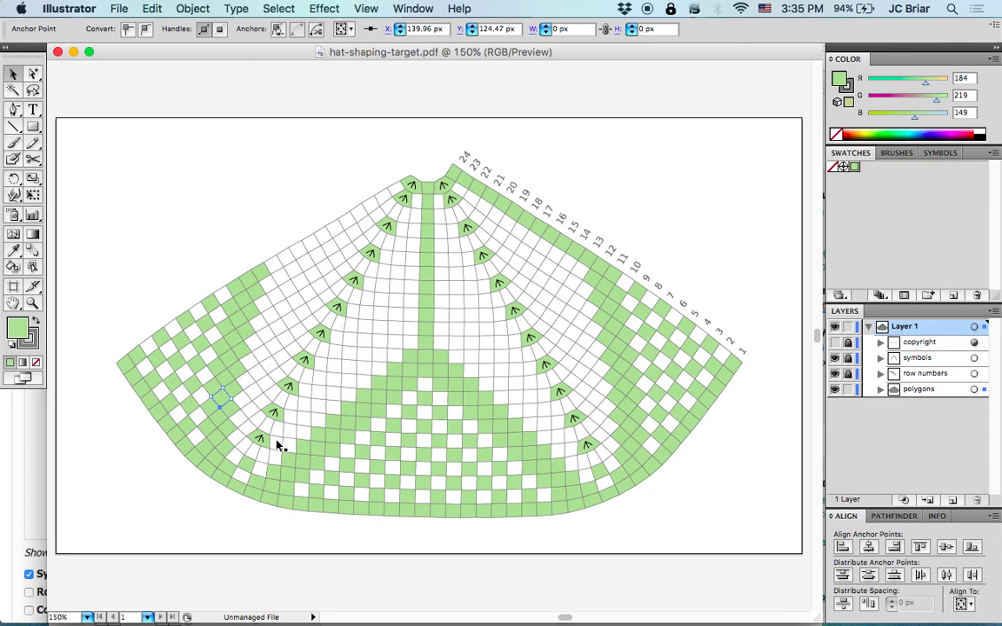
mouse_move(769, 243)
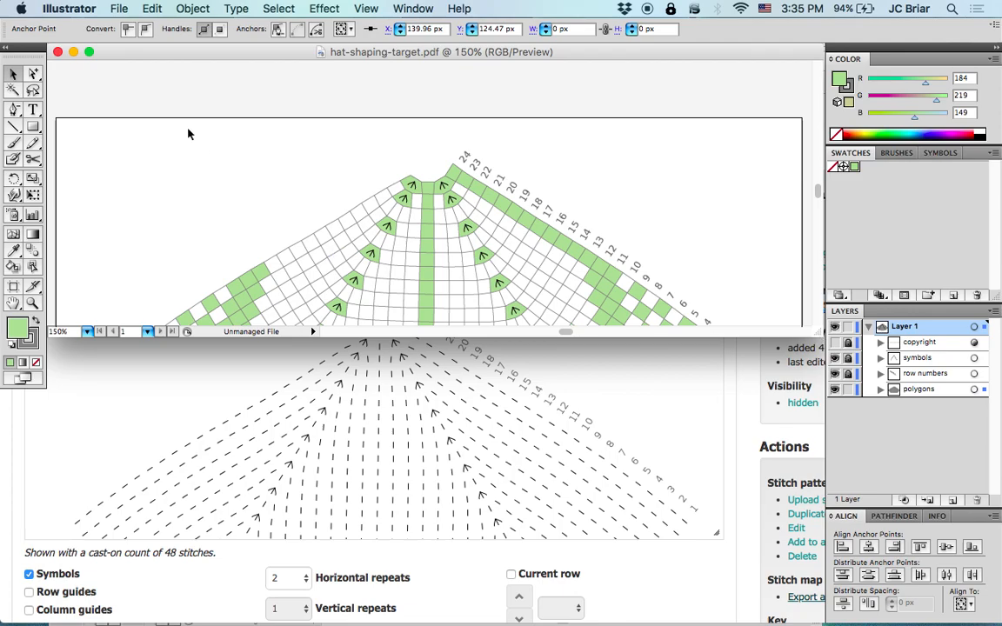
Step: Bring up the grid-based chart below the stitch map and zoom the map out to 88%
left_click(412, 8)
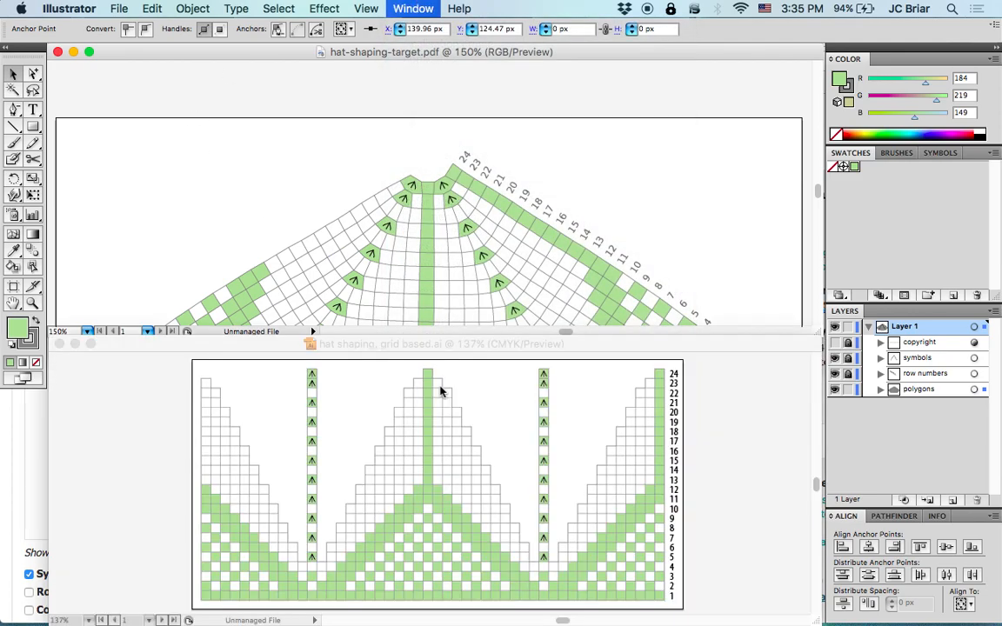
left_click(638, 98)
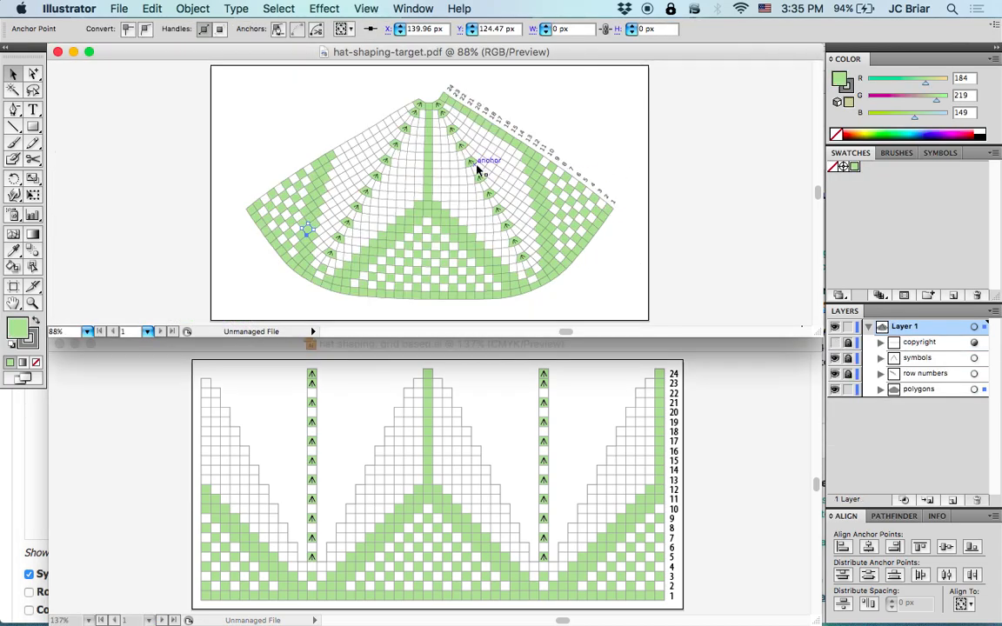
mouse_move(513, 144)
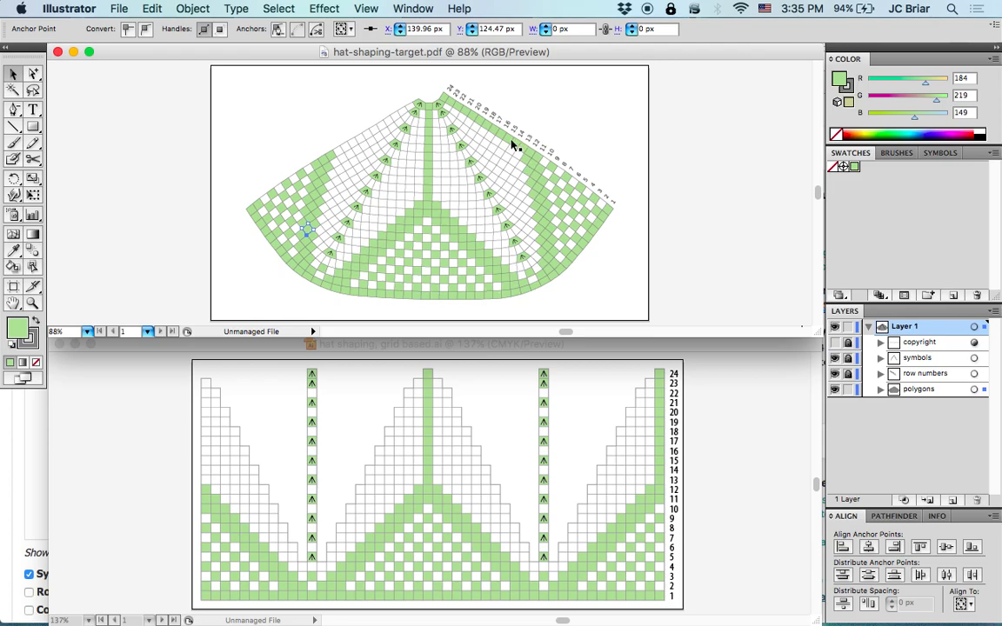
mouse_move(515, 191)
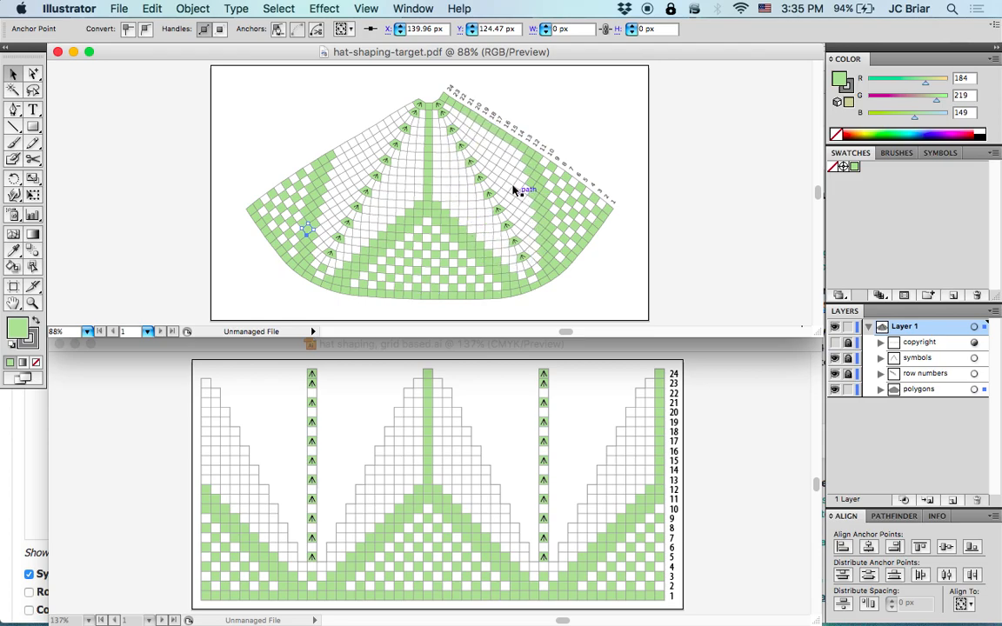
mouse_move(502, 255)
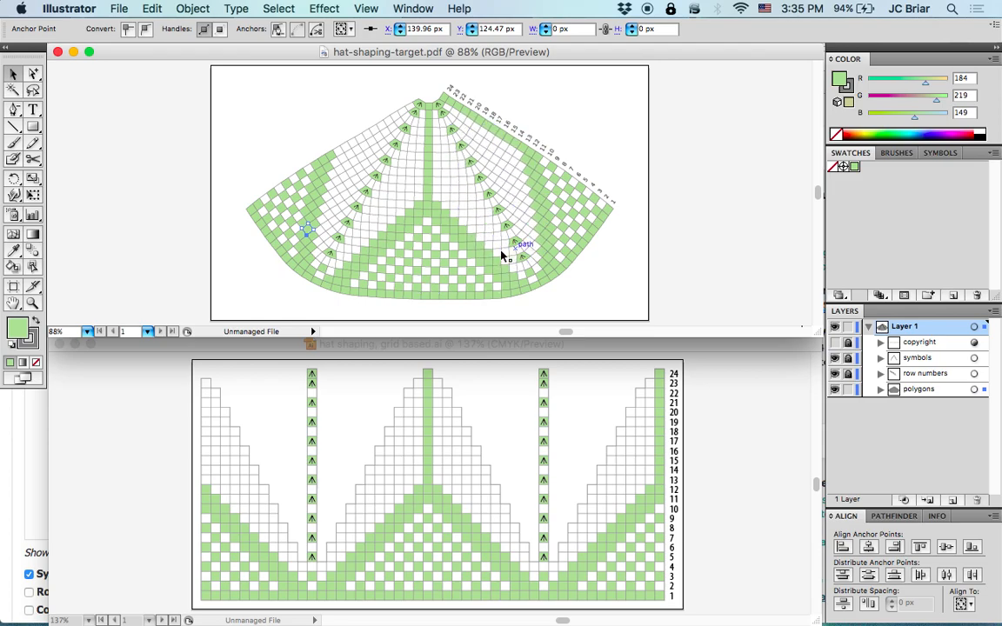
mouse_move(485, 204)
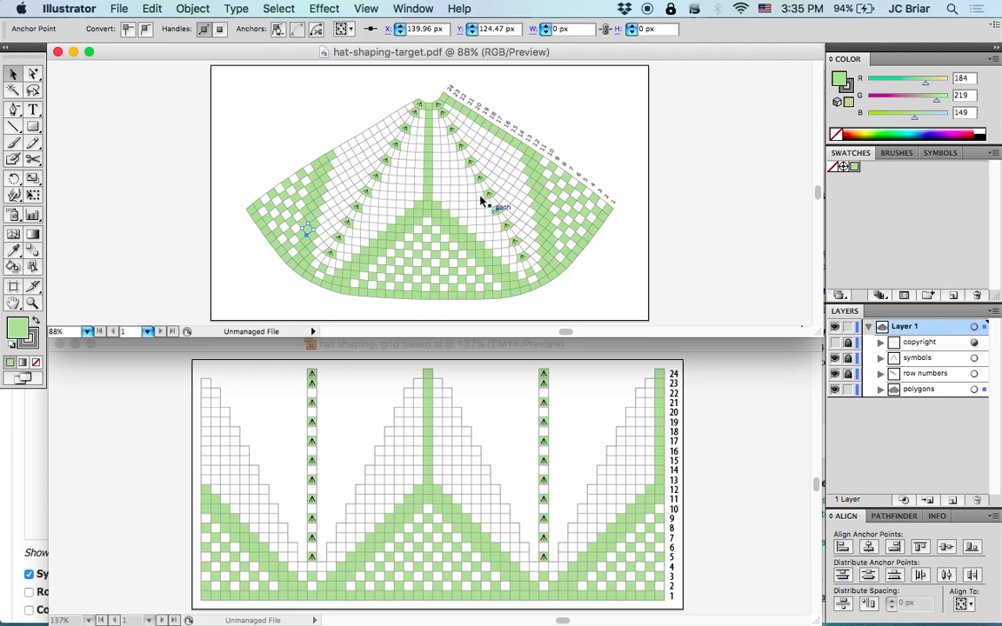
mouse_move(459, 414)
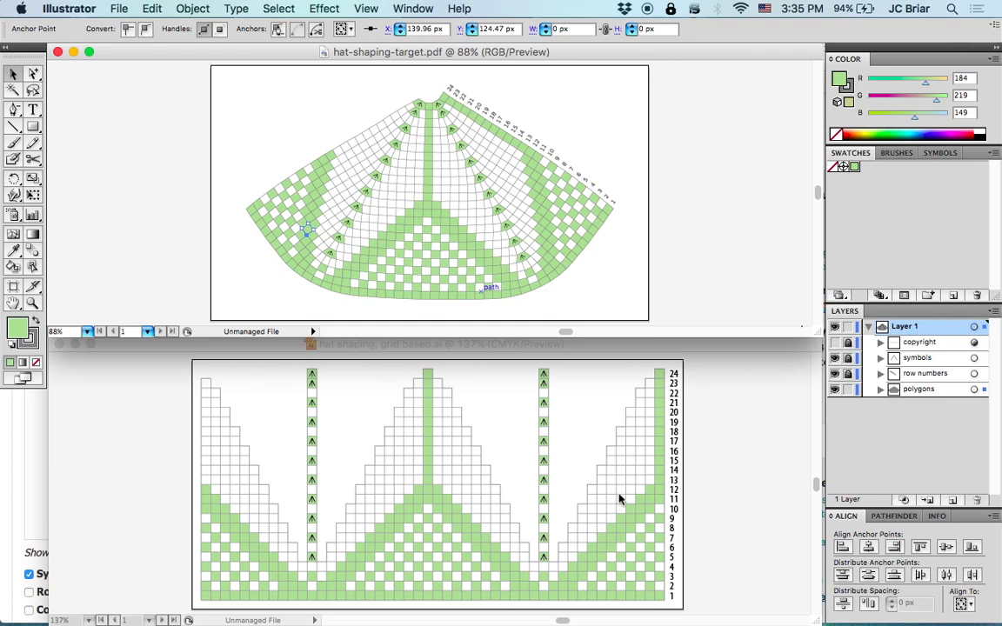
mouse_move(556, 398)
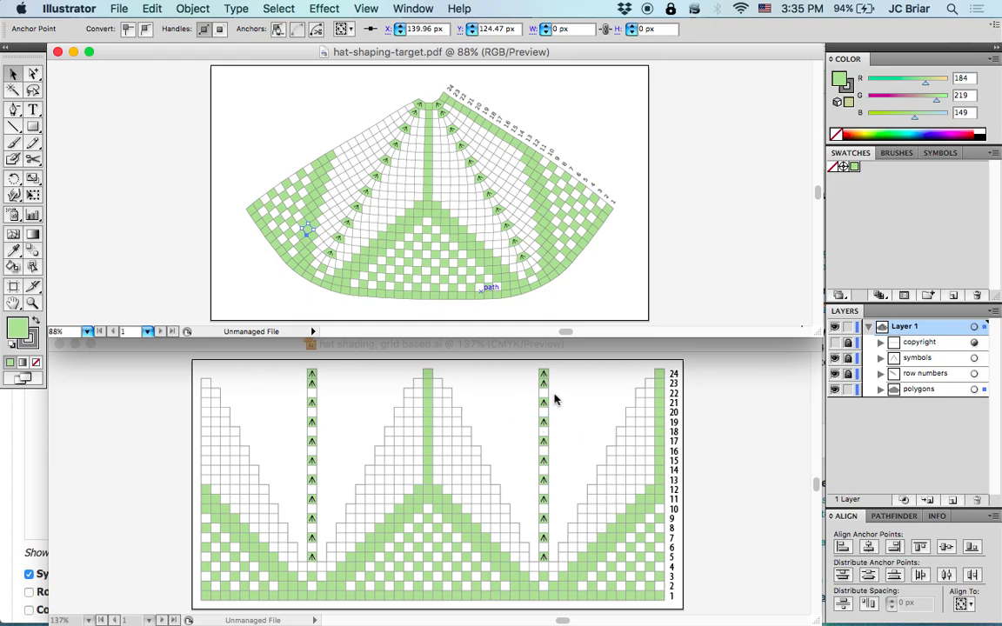
mouse_move(448, 397)
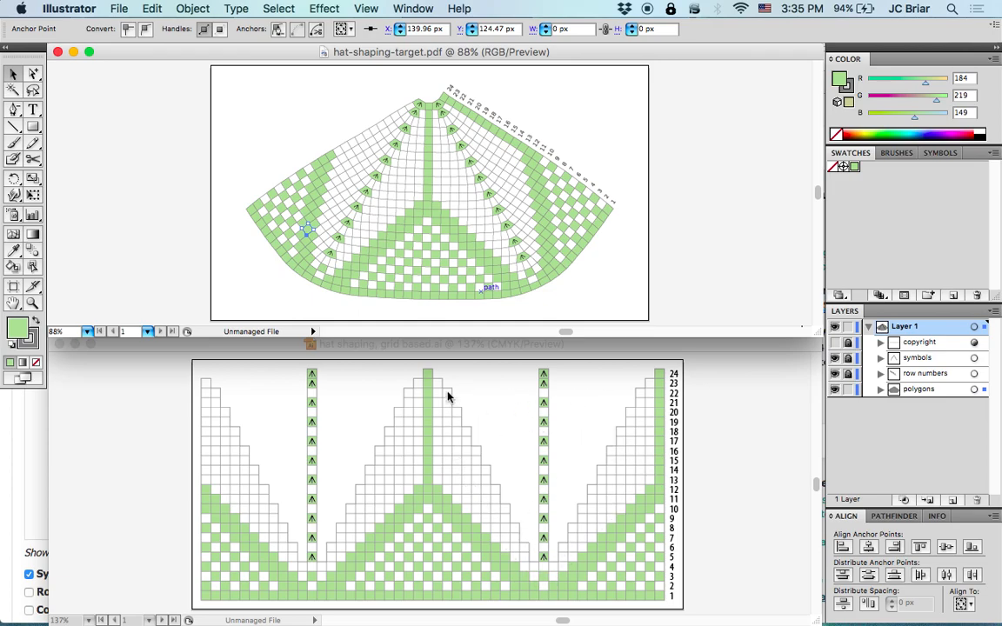
mouse_move(541, 278)
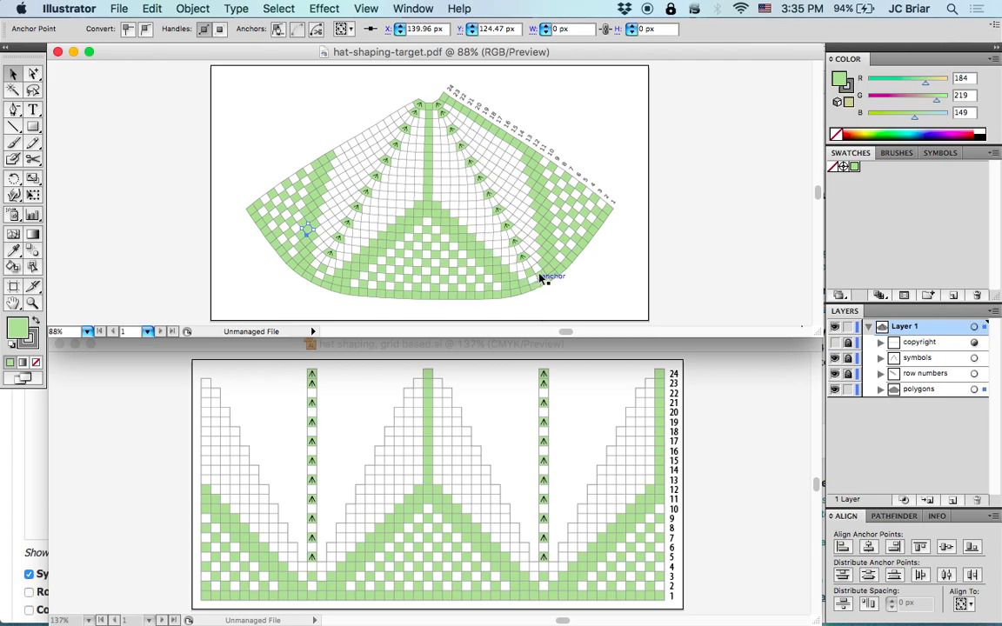
mouse_move(305, 196)
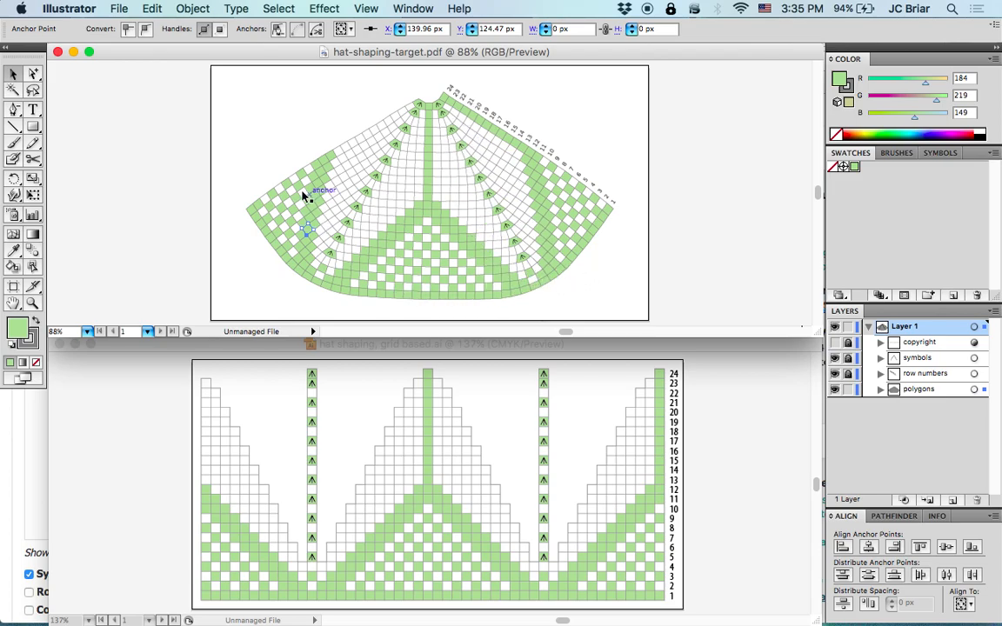
mouse_move(669, 224)
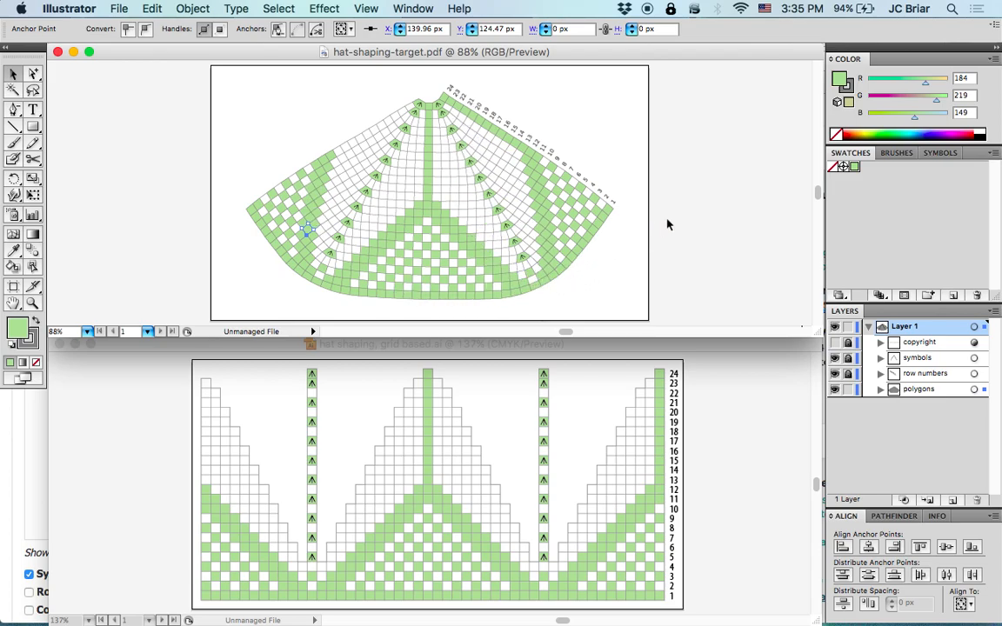
mouse_move(702, 217)
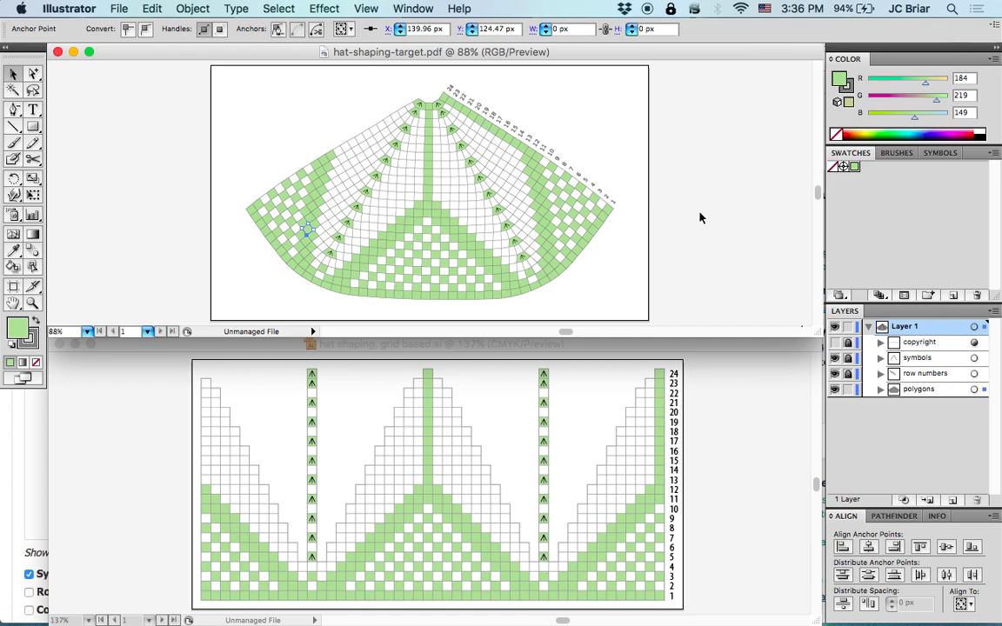